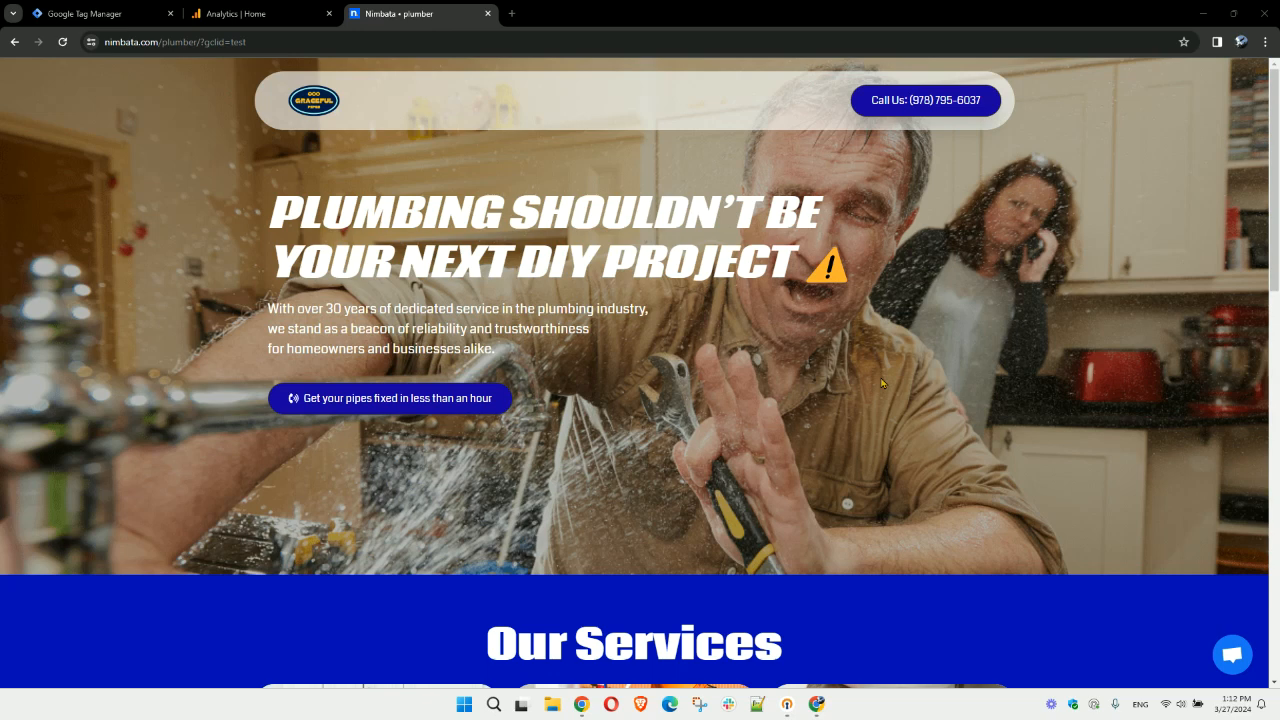
{"action": "mouse_move", "coordinate": [937, 110]}
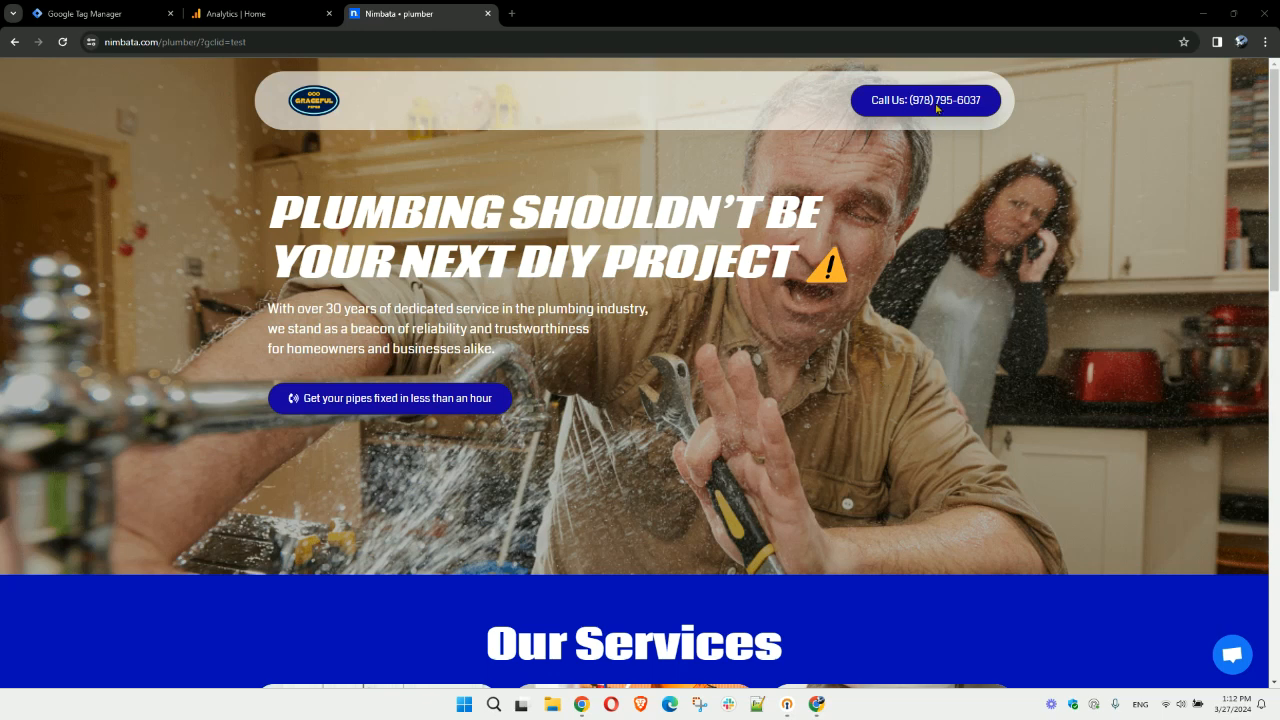
{"action": "mouse_move", "coordinate": [923, 115]}
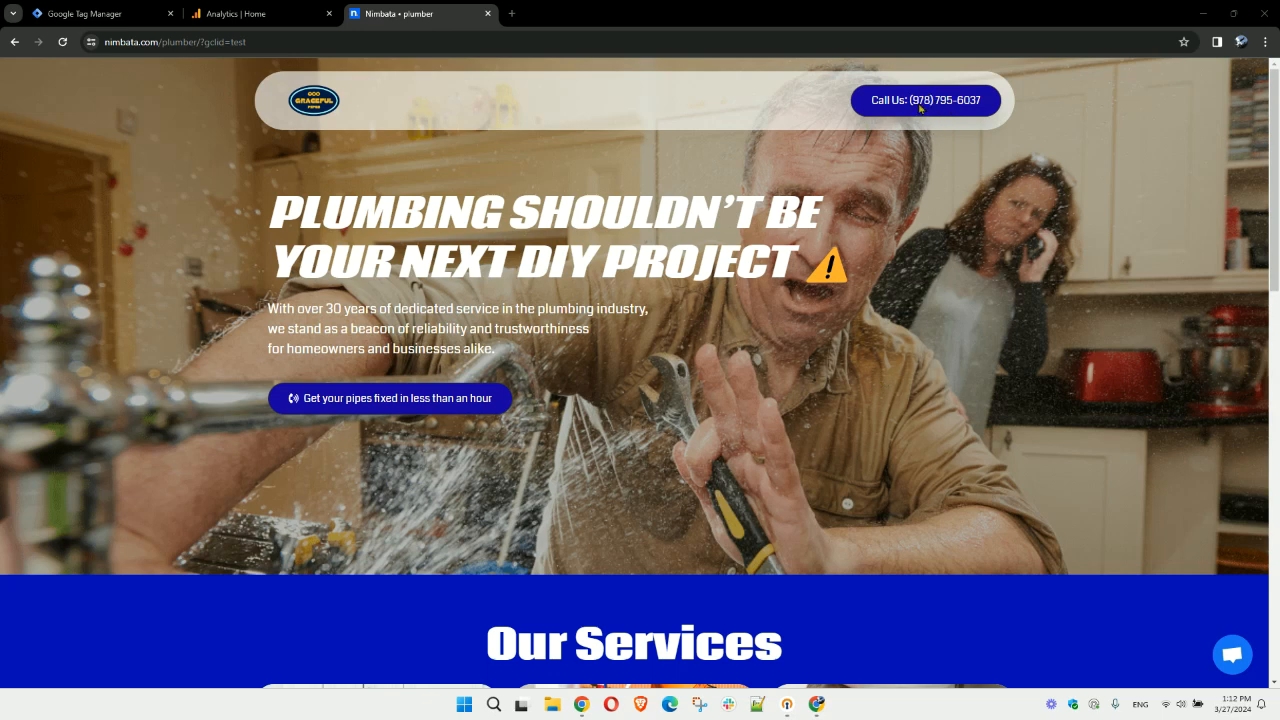
{"action": "mouse_move", "coordinate": [925, 100]}
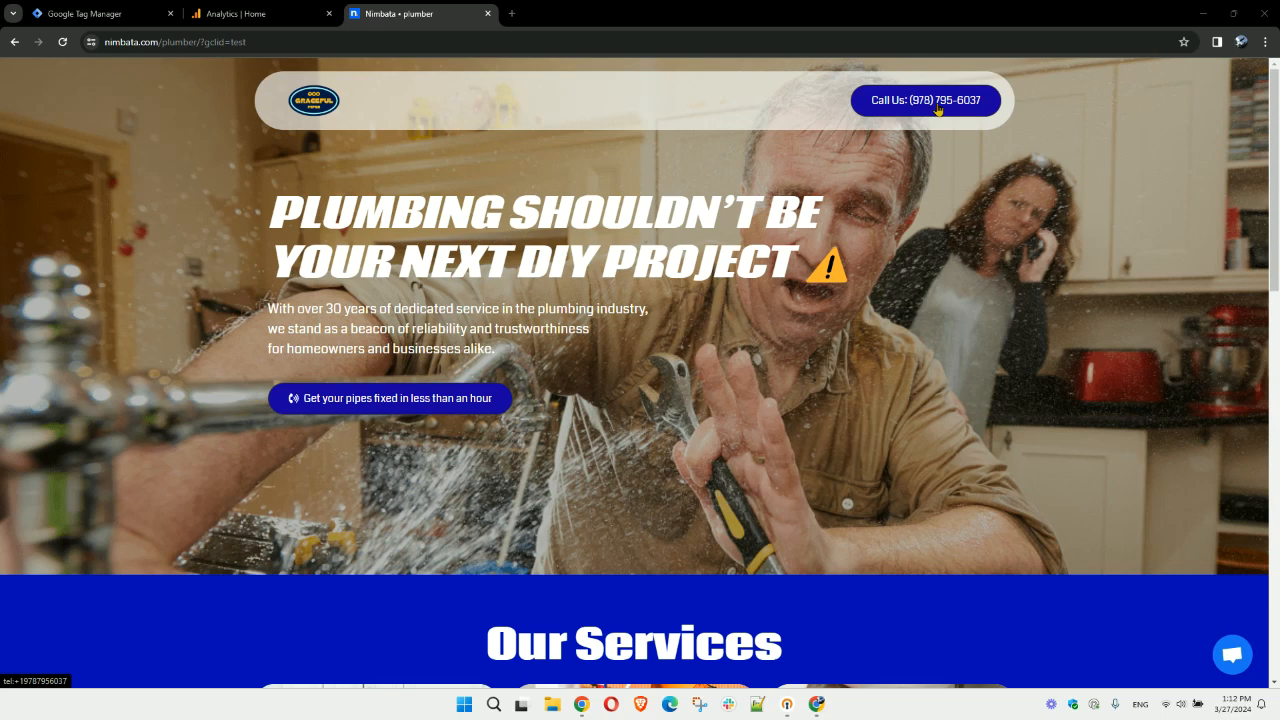
{"action": "mouse_move", "coordinate": [750, 400]}
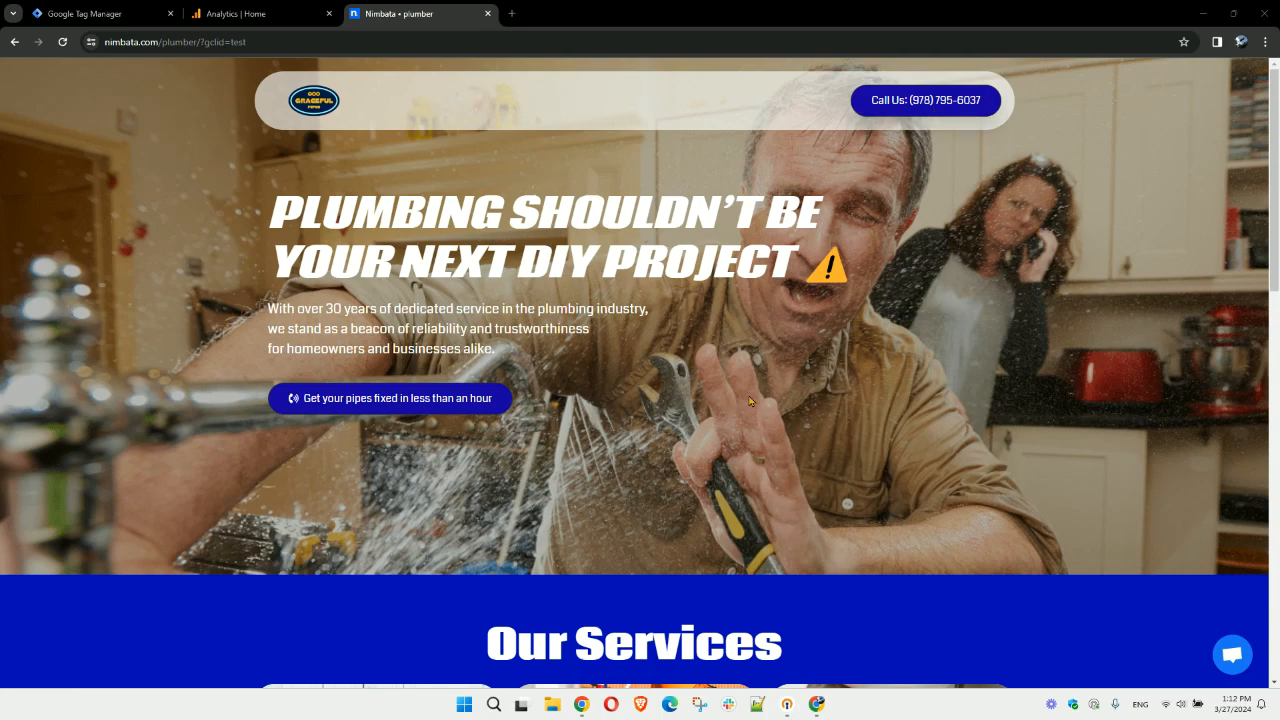
Switch from the Nimbata plumber page to the Google Tag Manager workspace tab.
{"action": "left_click", "coordinate": [100, 13]}
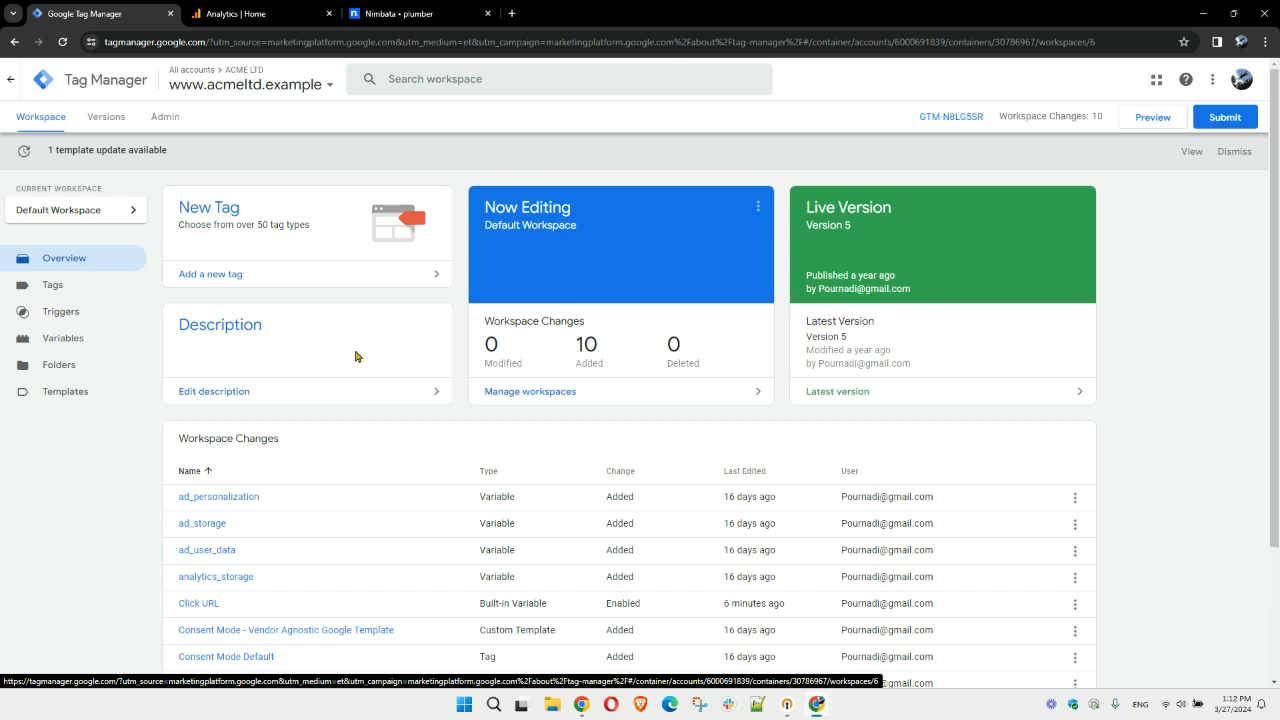
{"action": "mouse_move", "coordinate": [62, 418]}
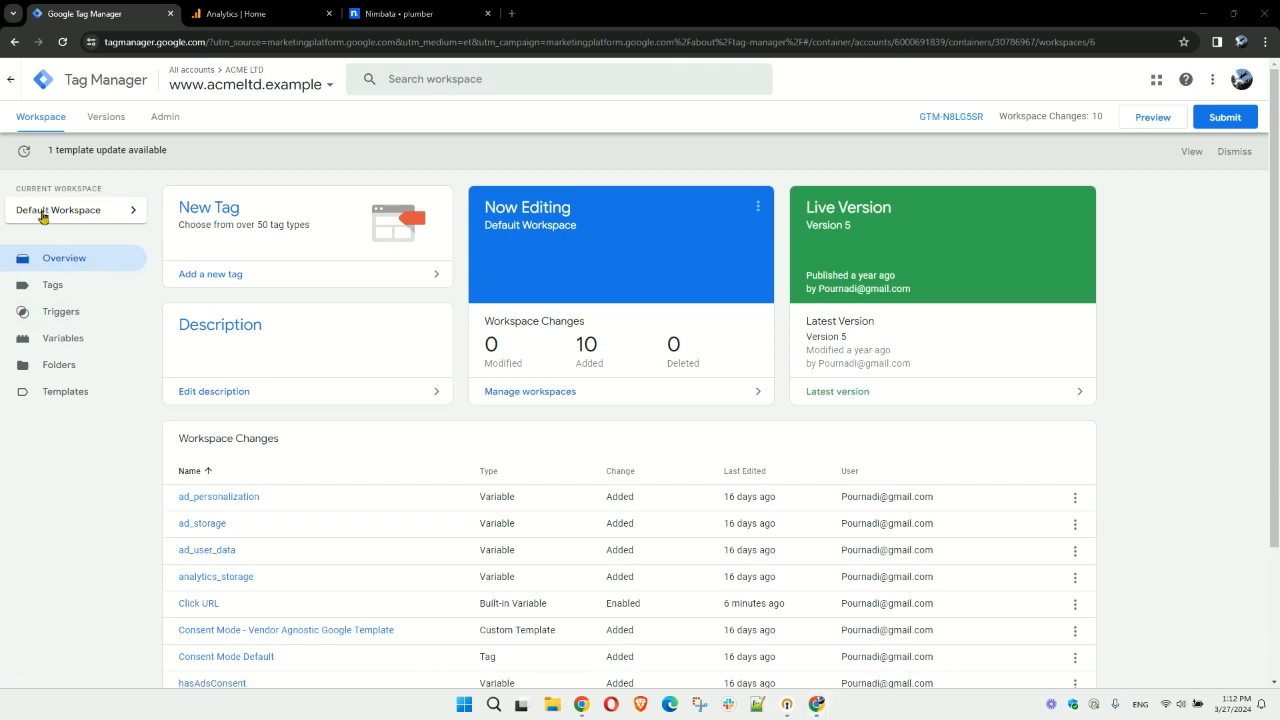
{"action": "mouse_move", "coordinate": [1233, 458]}
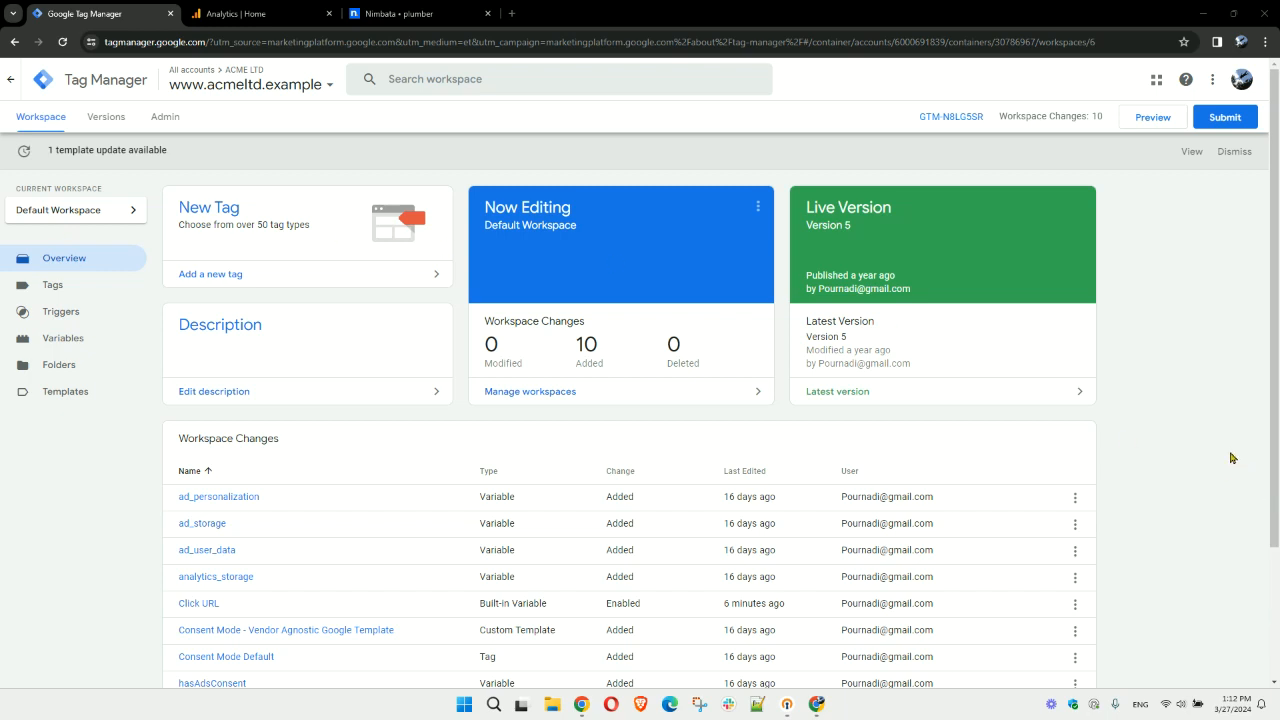
{"action": "mouse_move", "coordinate": [52, 290]}
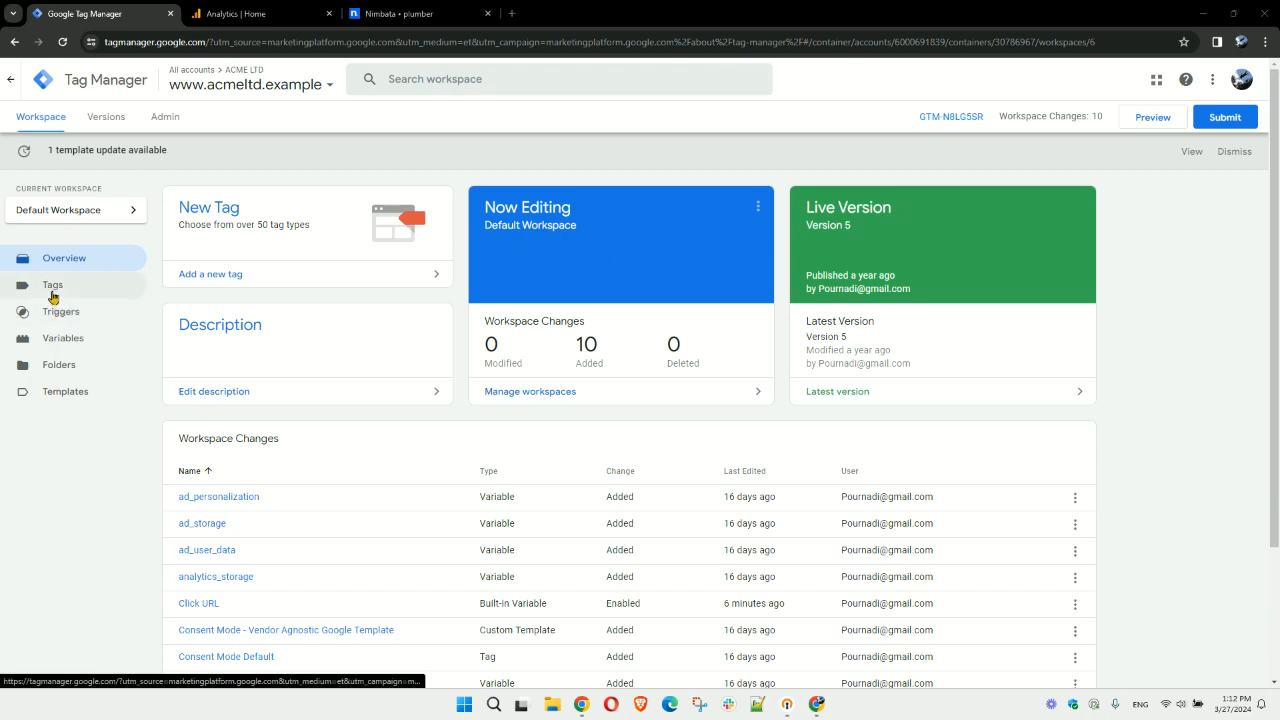
Show the workspace's Tags list with Consent Mode Default and Nimbata.
{"action": "left_click", "coordinate": [52, 285]}
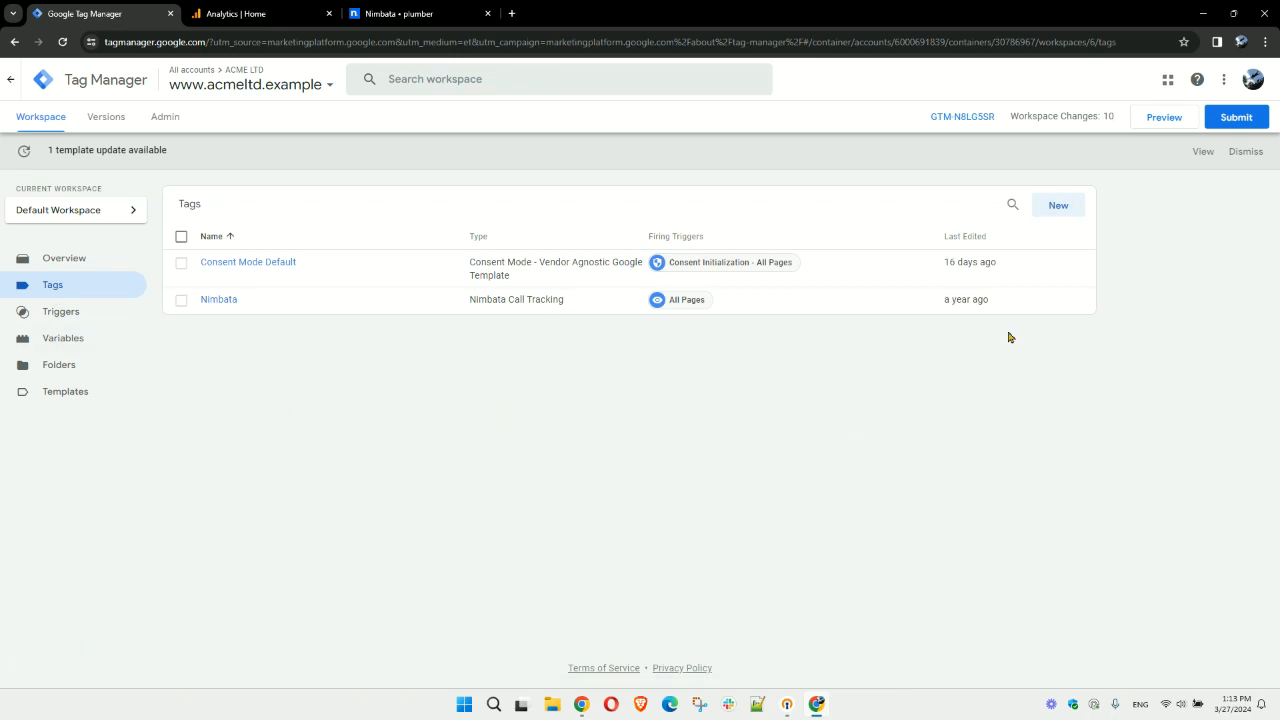
Create tag 'Event - Phone Number Click' as a GA4 Event, then look up its measurement ID in Analytics.
{"action": "left_click", "coordinate": [1058, 205]}
{"action": "type", "text": "Event - "}
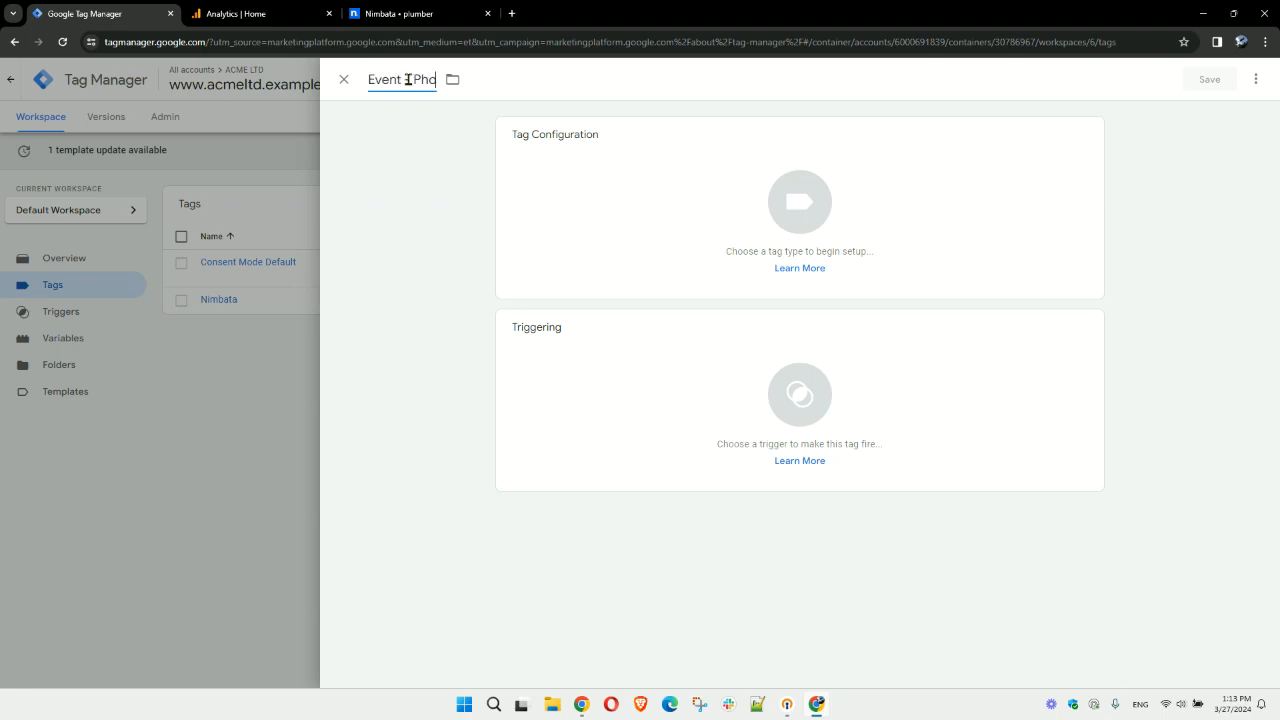
{"action": "type", "text": "Phone Number Click"}
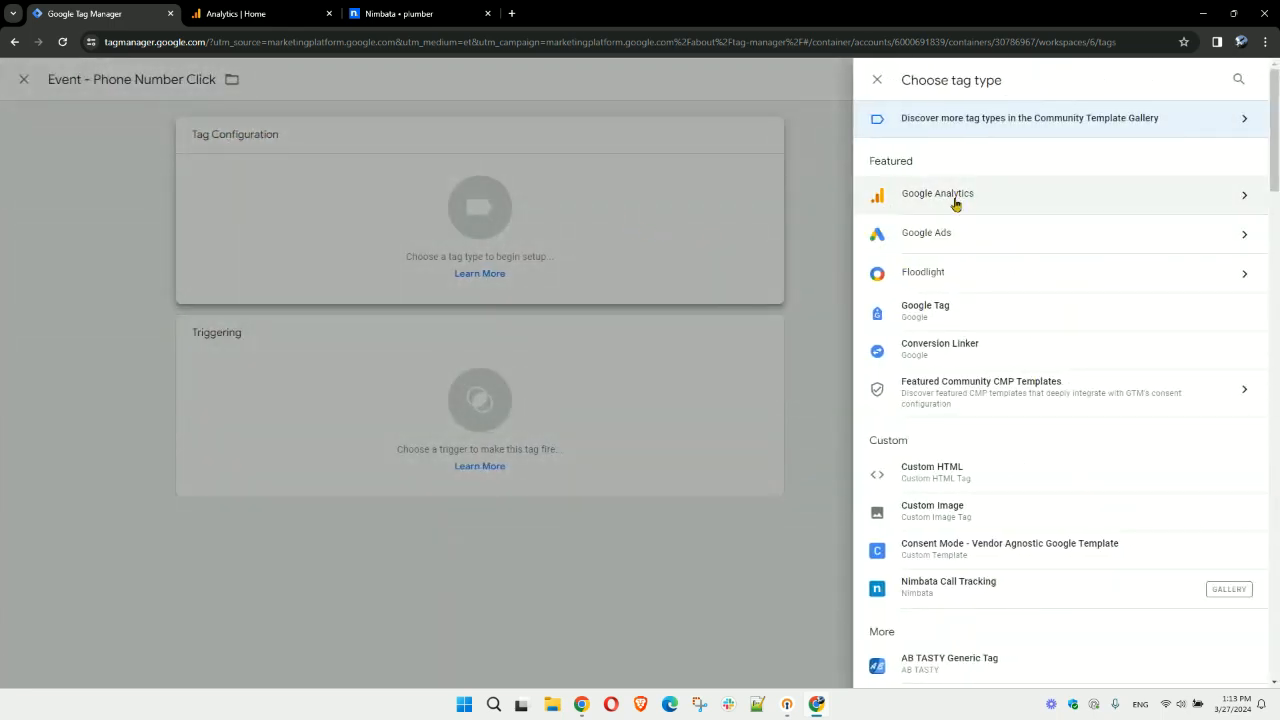
{"action": "left_click", "coordinate": [937, 193]}
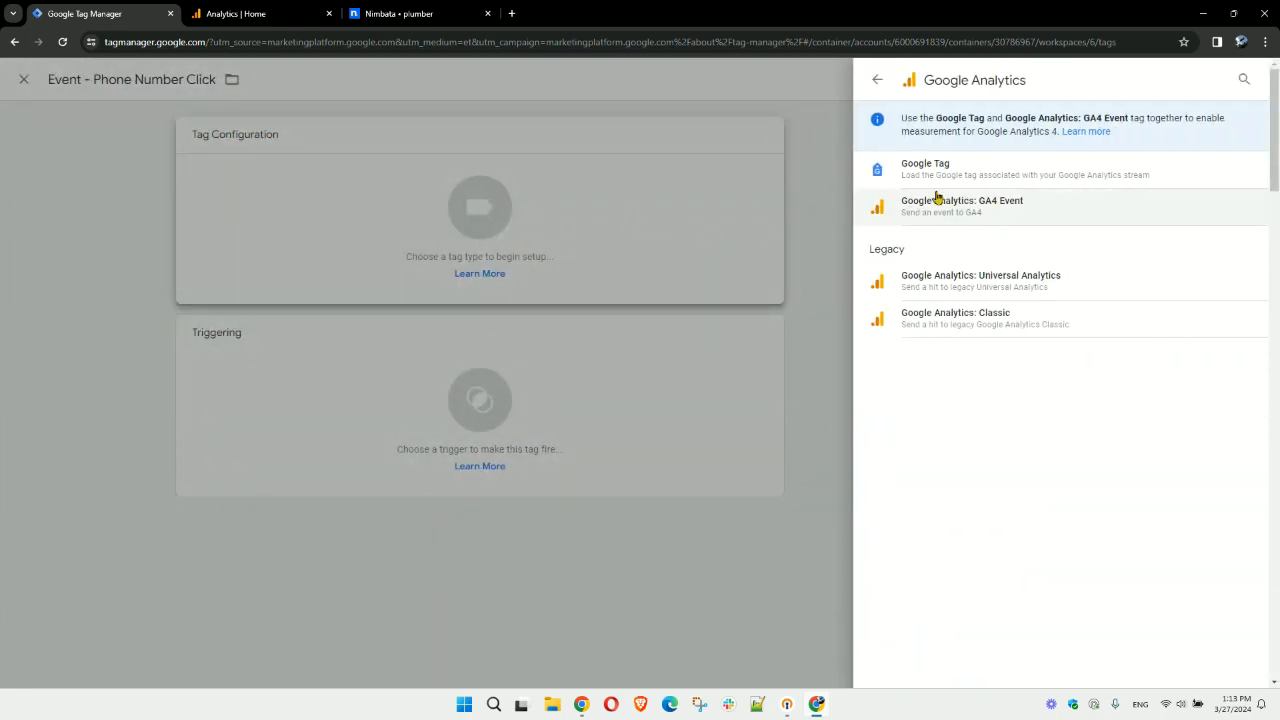
{"action": "left_click", "coordinate": [962, 206]}
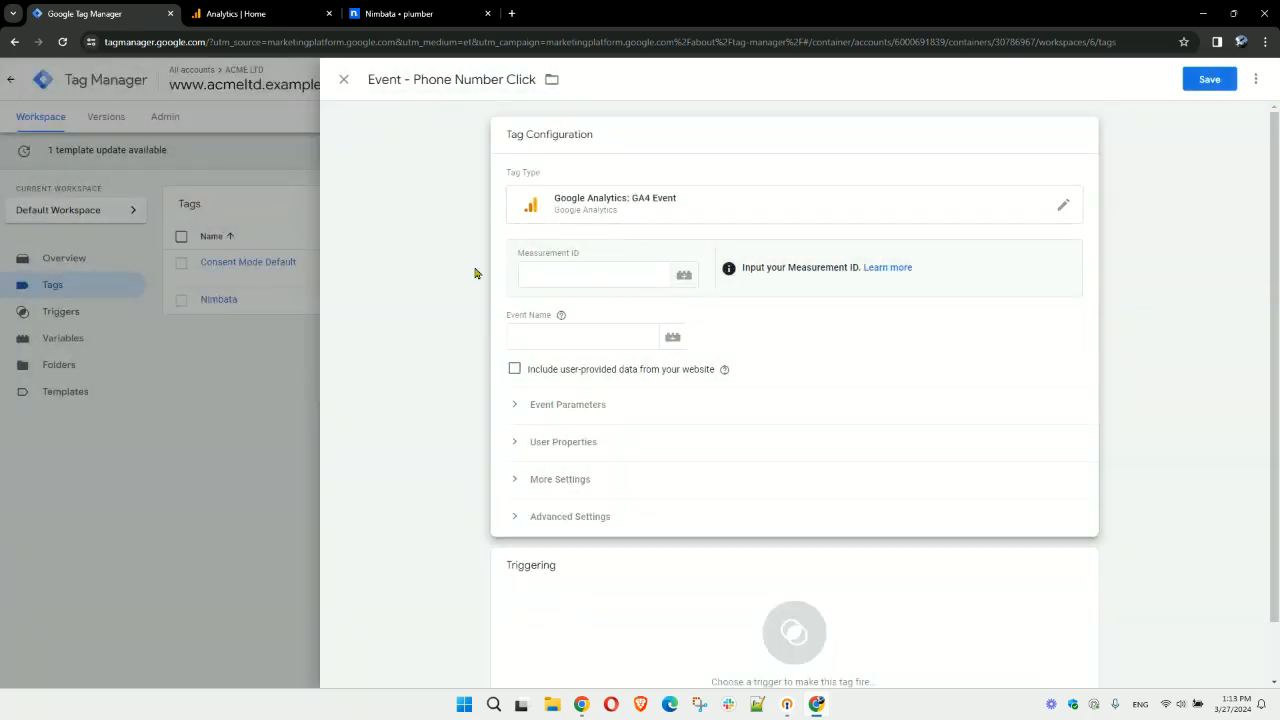
{"action": "left_click", "coordinate": [593, 274]}
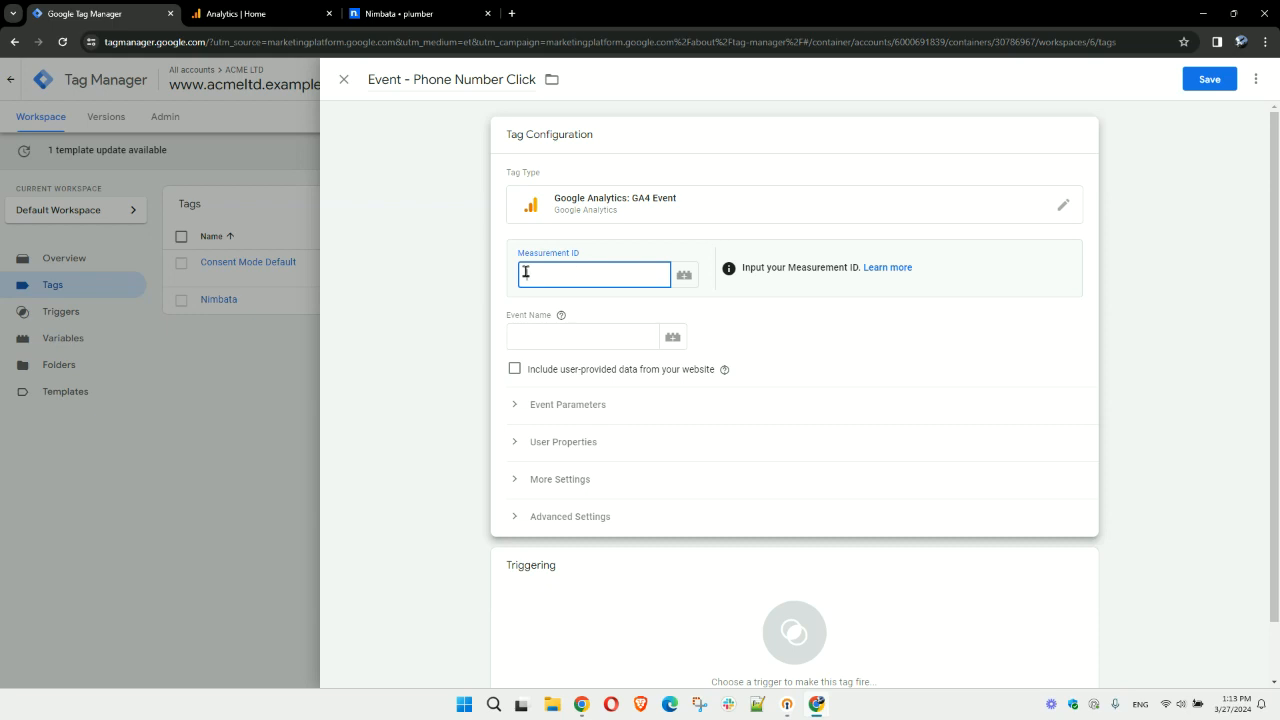
{"action": "mouse_move", "coordinate": [582, 275]}
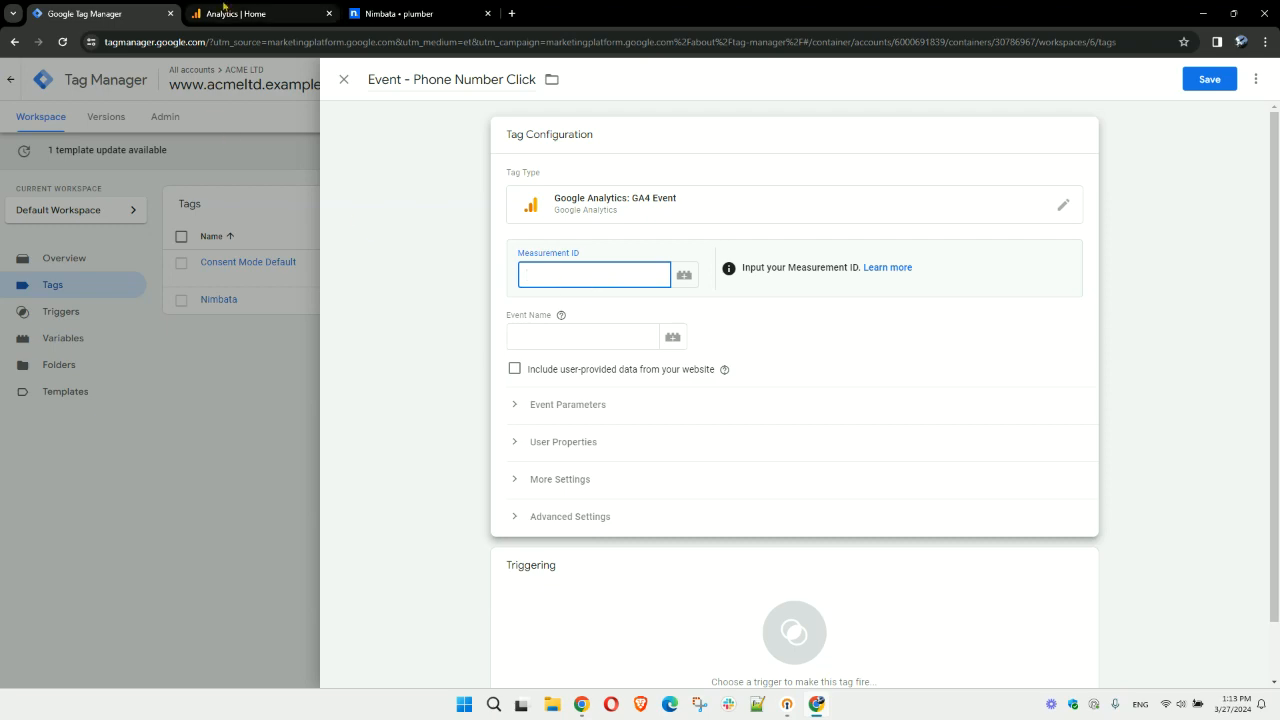
{"action": "left_click", "coordinate": [255, 13]}
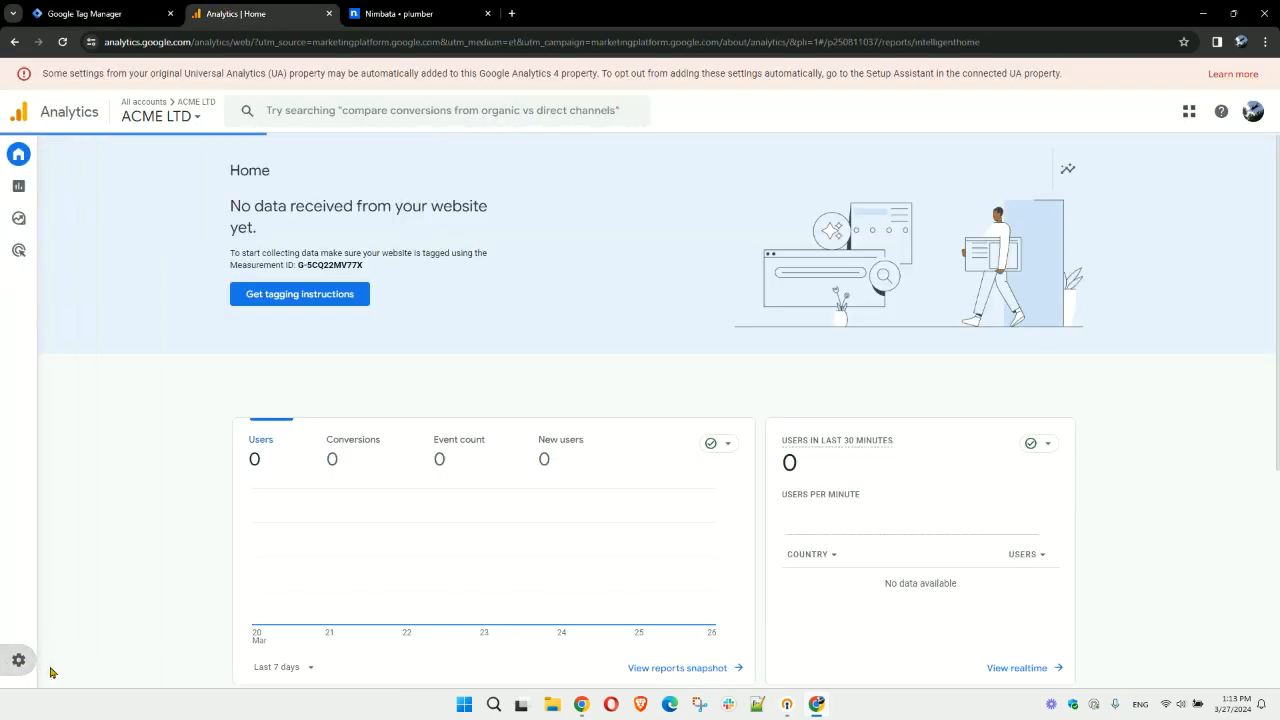
Copy measurement ID G-5CQ22MV77X from the ACME LTD web stream and return to Tag Manager.
{"action": "left_click", "coordinate": [18, 659]}
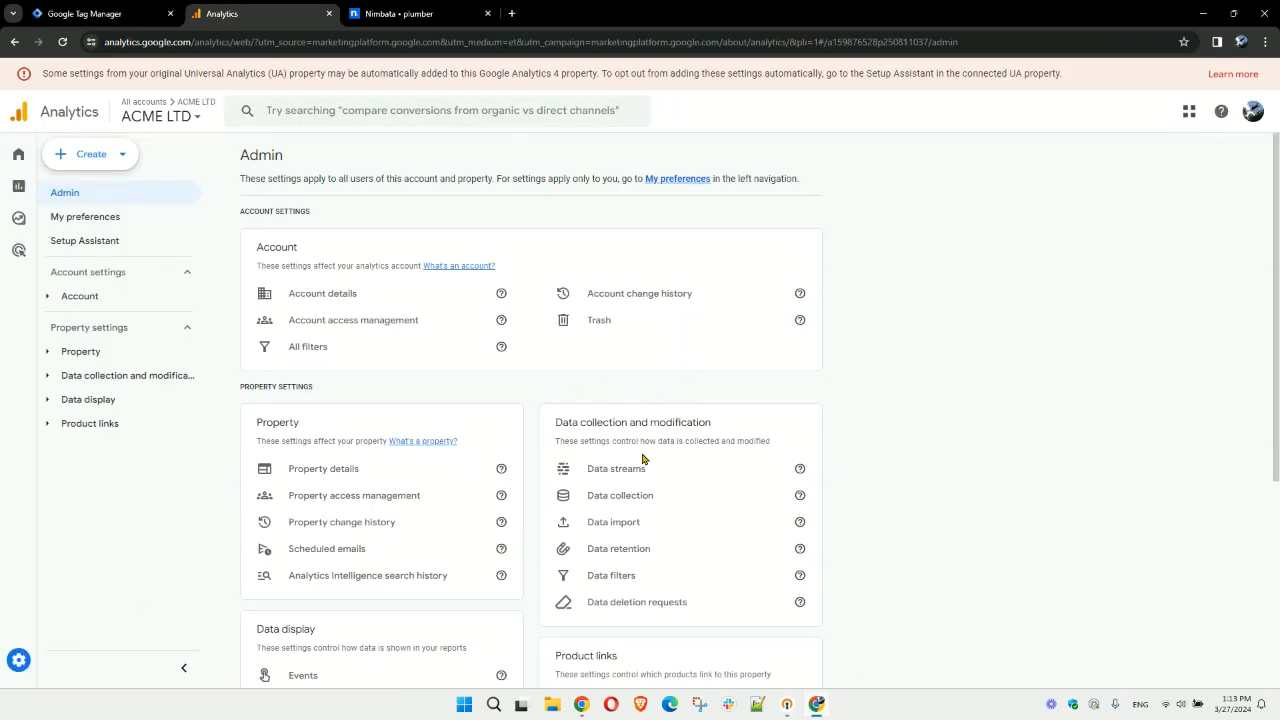
{"action": "left_click", "coordinate": [615, 468]}
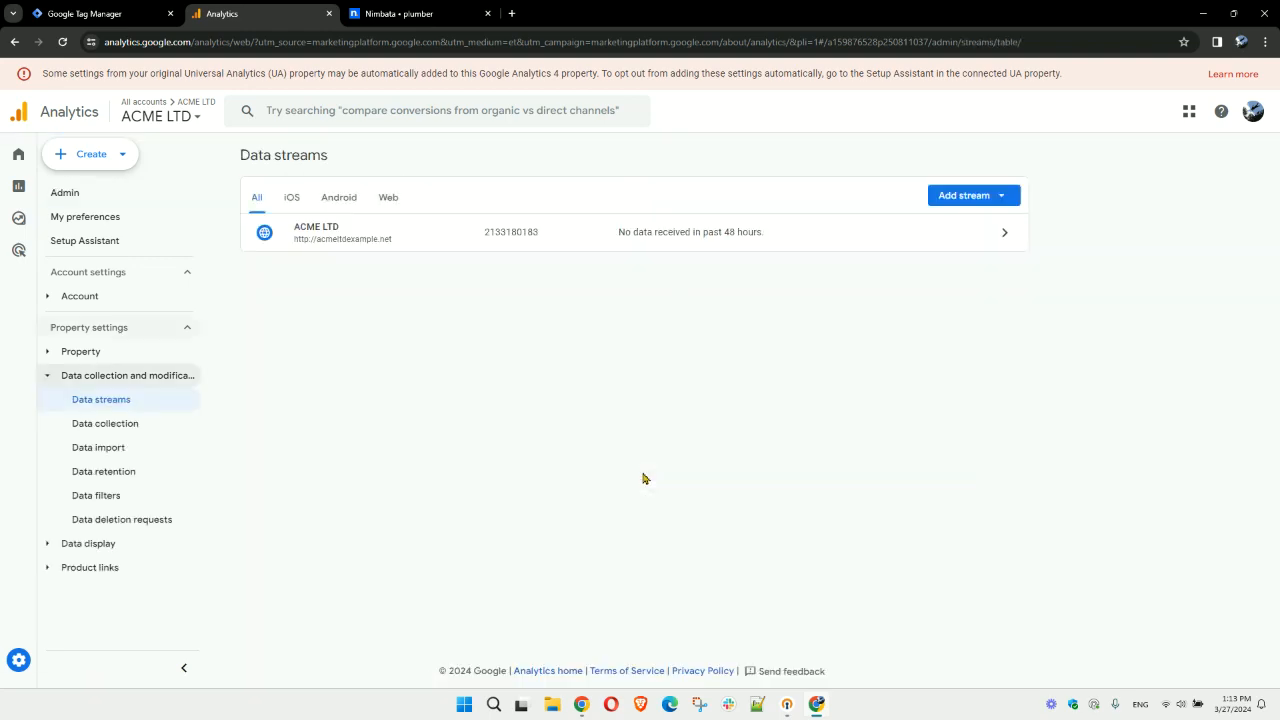
{"action": "left_click", "coordinate": [634, 231]}
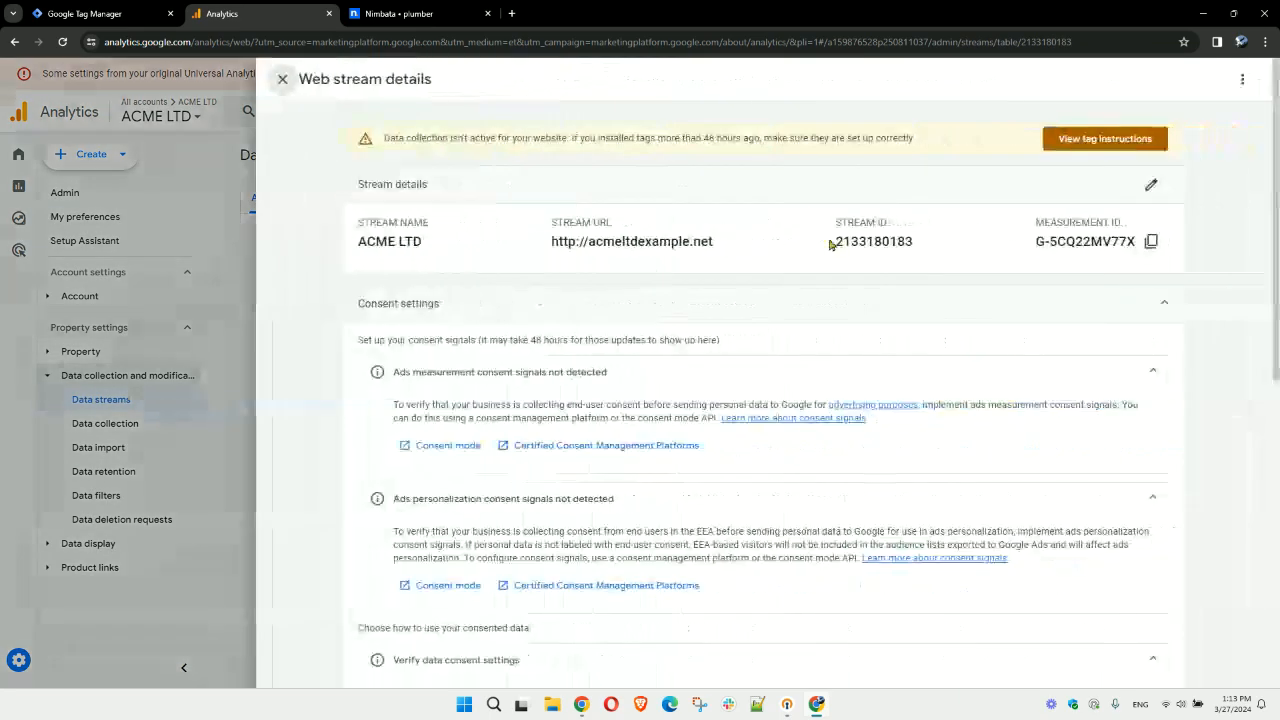
{"action": "left_click", "coordinate": [1151, 241]}
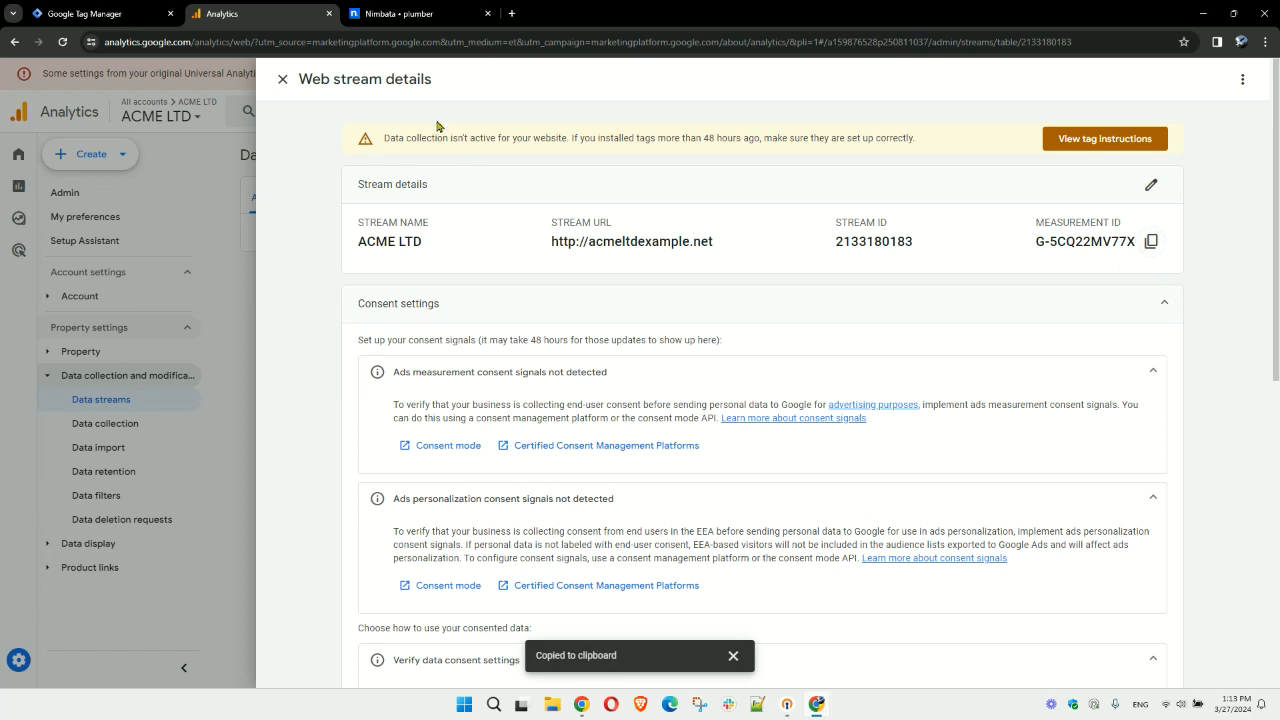
{"action": "left_click", "coordinate": [95, 13]}
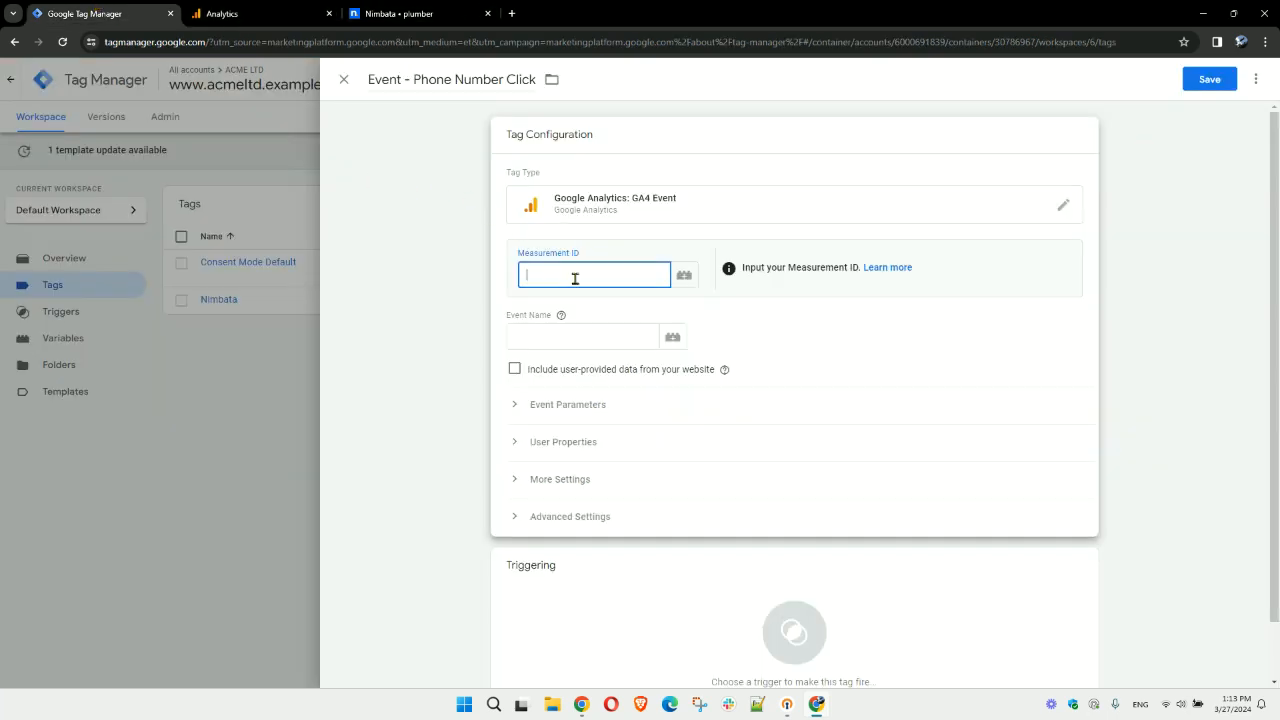
Enter measurement ID G-5CQ22MV77X and event name phone_click, then add an event parameter row.
{"action": "type", "text": "G-5CQ22MV77X"}
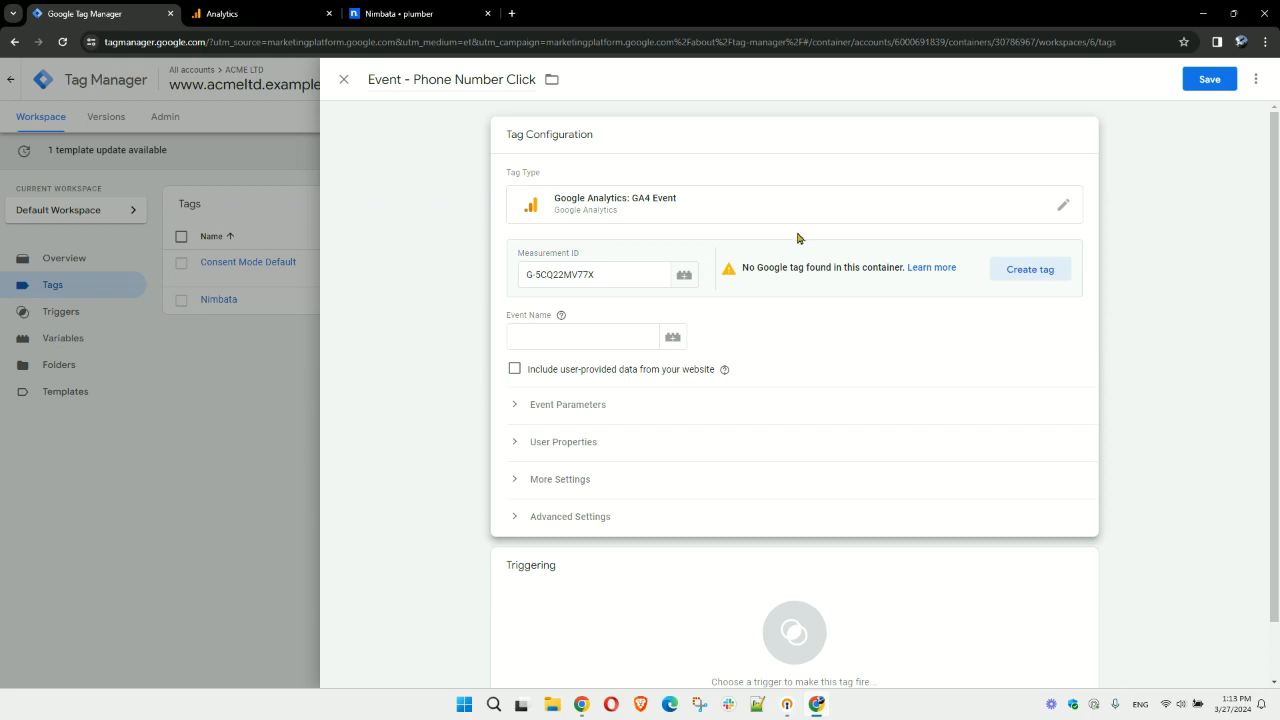
{"action": "mouse_move", "coordinate": [885, 279]}
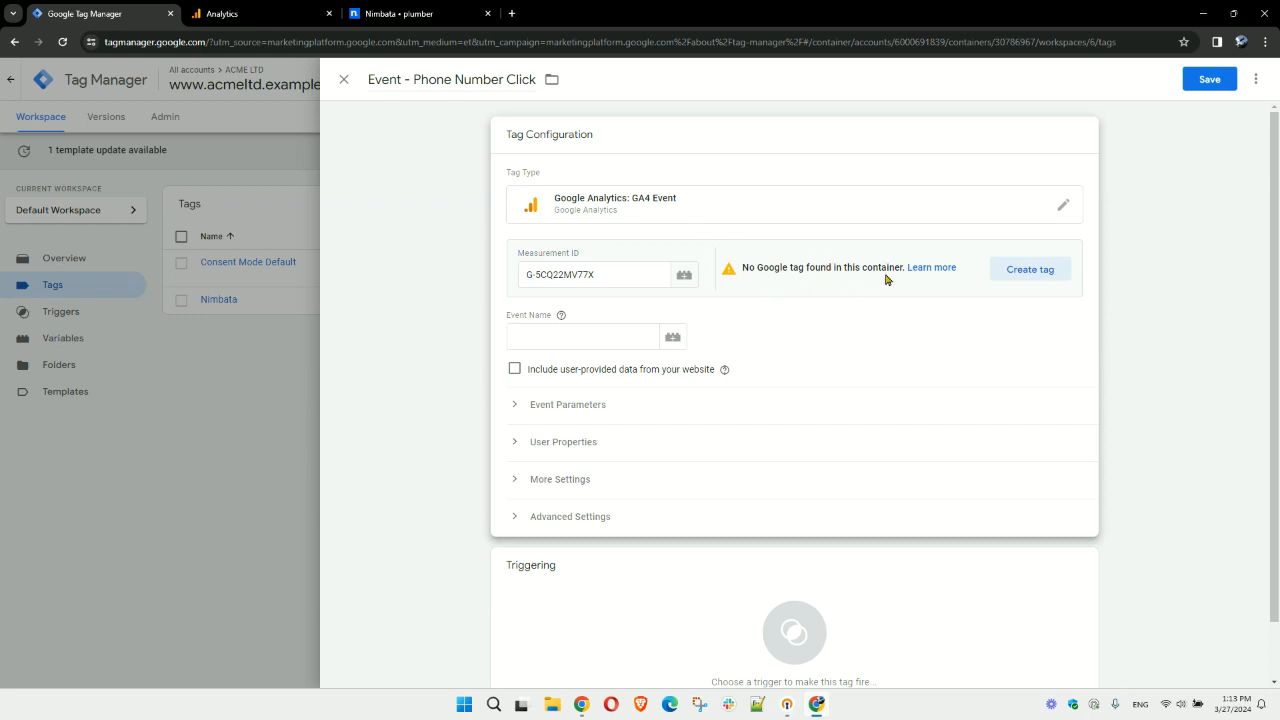
{"action": "mouse_move", "coordinate": [970, 280]}
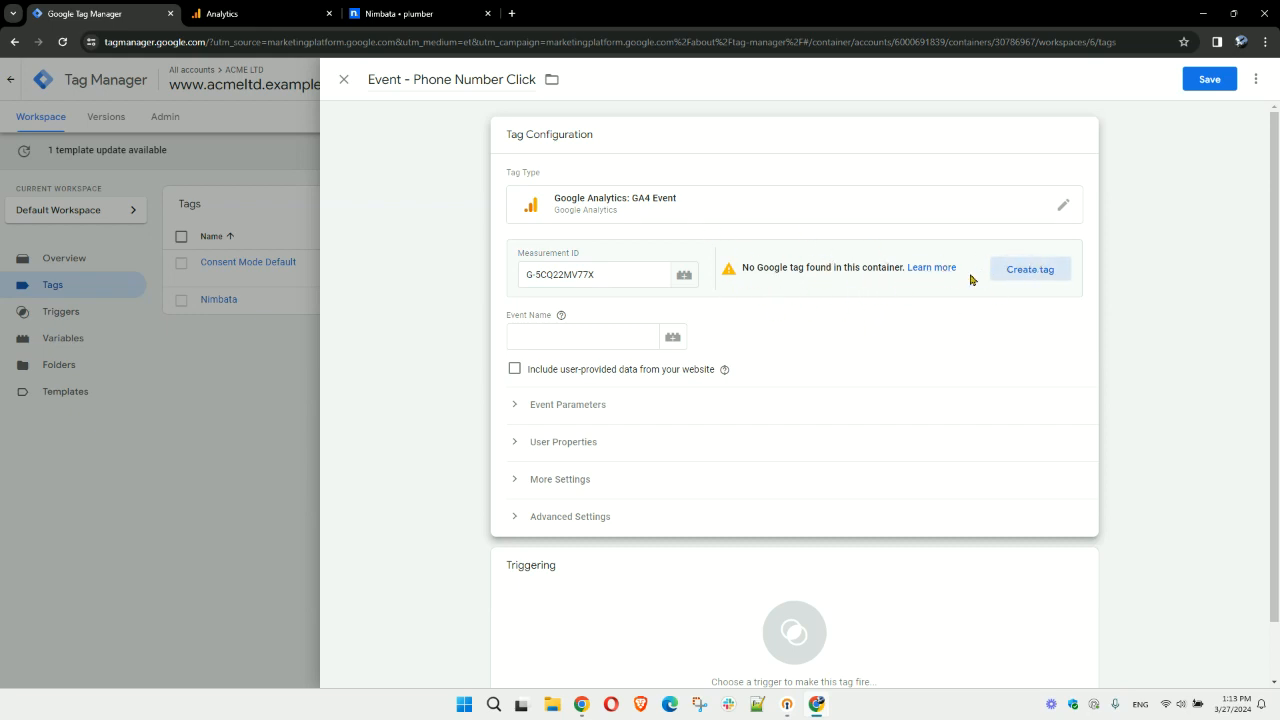
{"action": "mouse_move", "coordinate": [870, 290]}
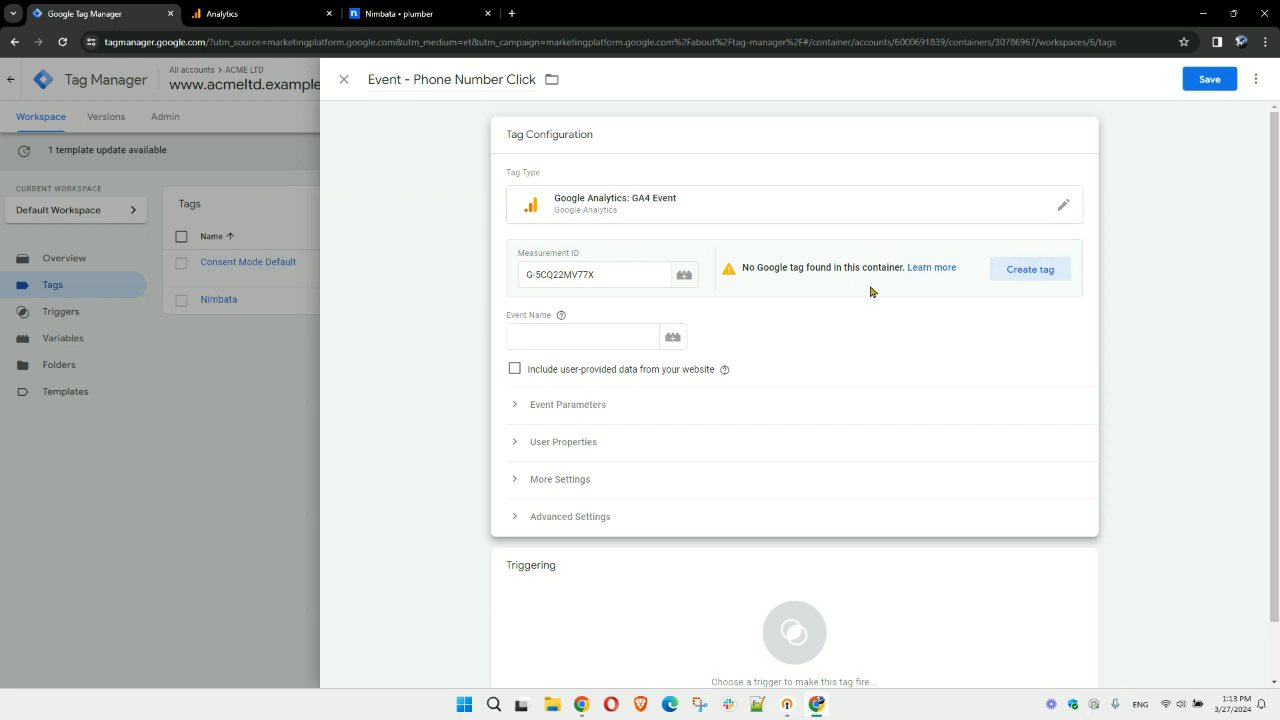
{"action": "left_click", "coordinate": [582, 336]}
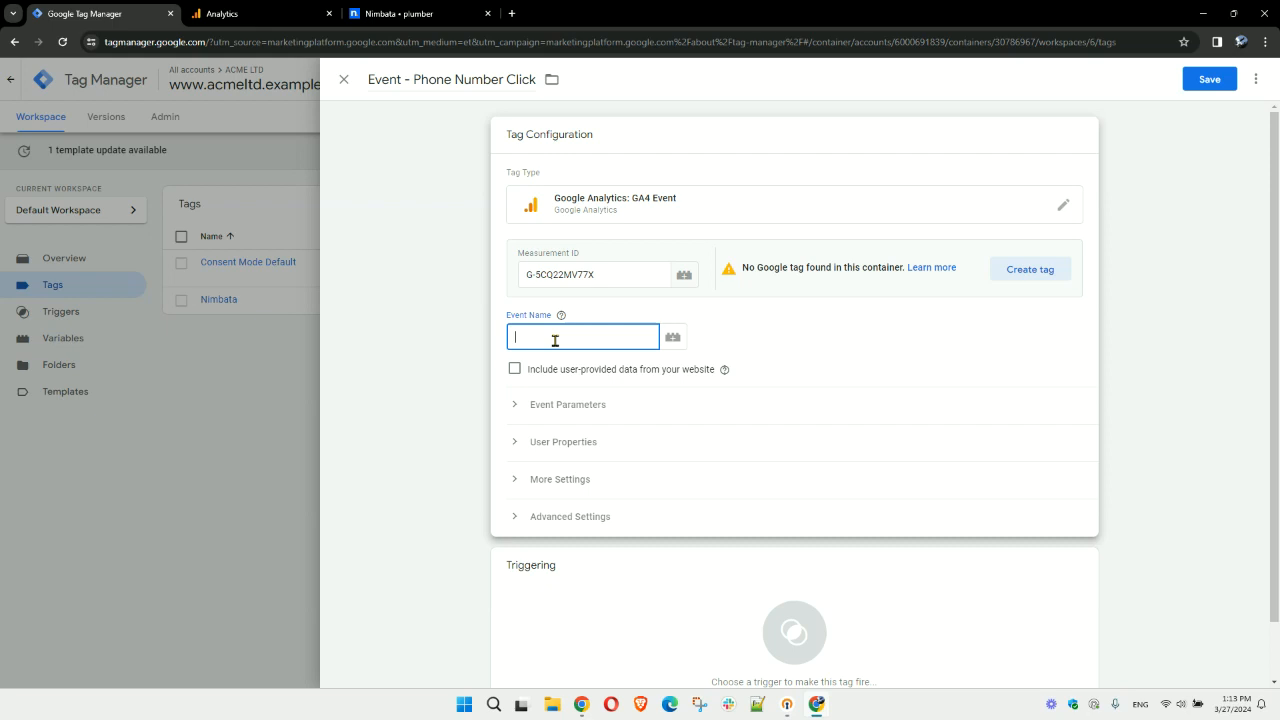
{"action": "type", "text": "phone_cli"}
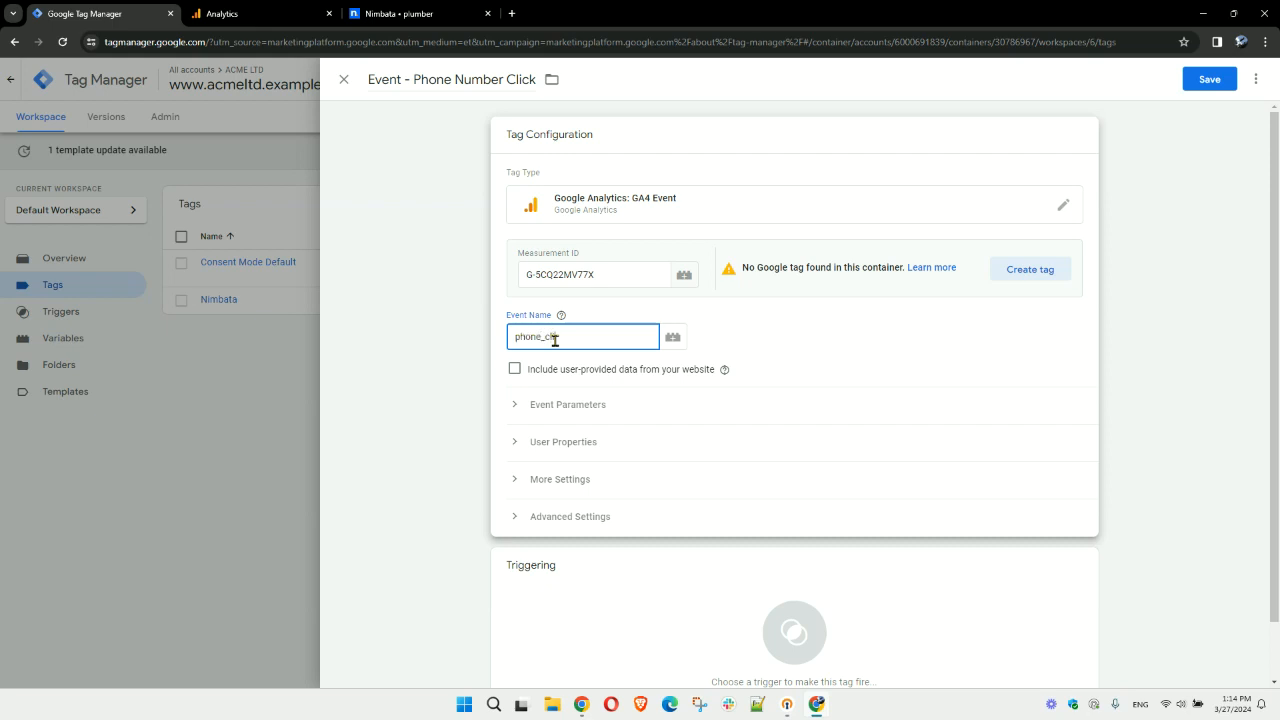
{"action": "type", "text": "ick"}
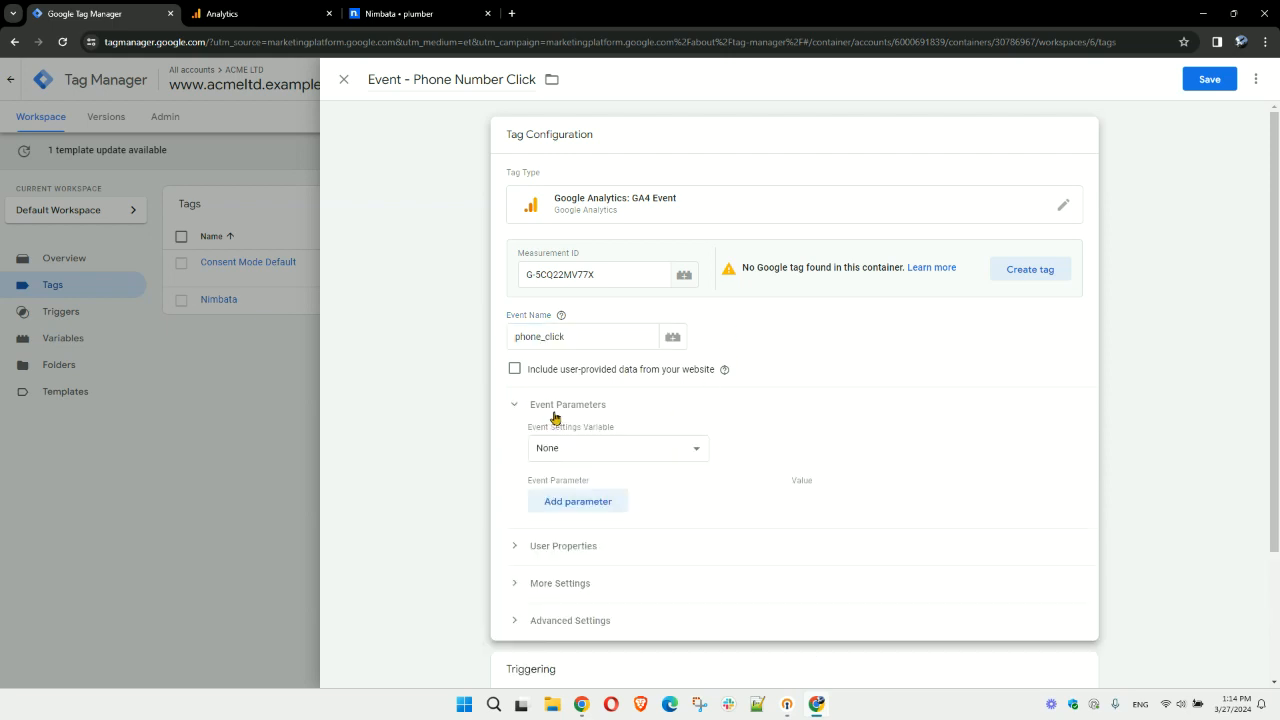
{"action": "mouse_move", "coordinate": [754, 460]}
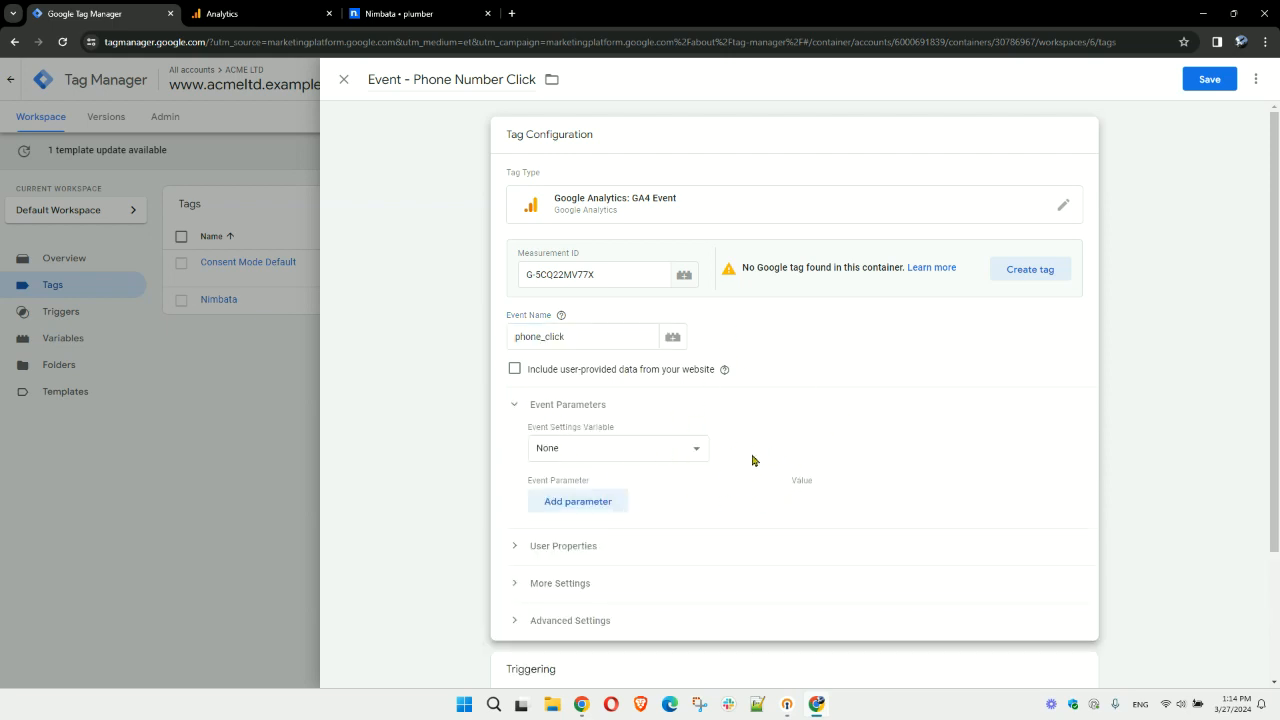
{"action": "mouse_move", "coordinate": [783, 407]}
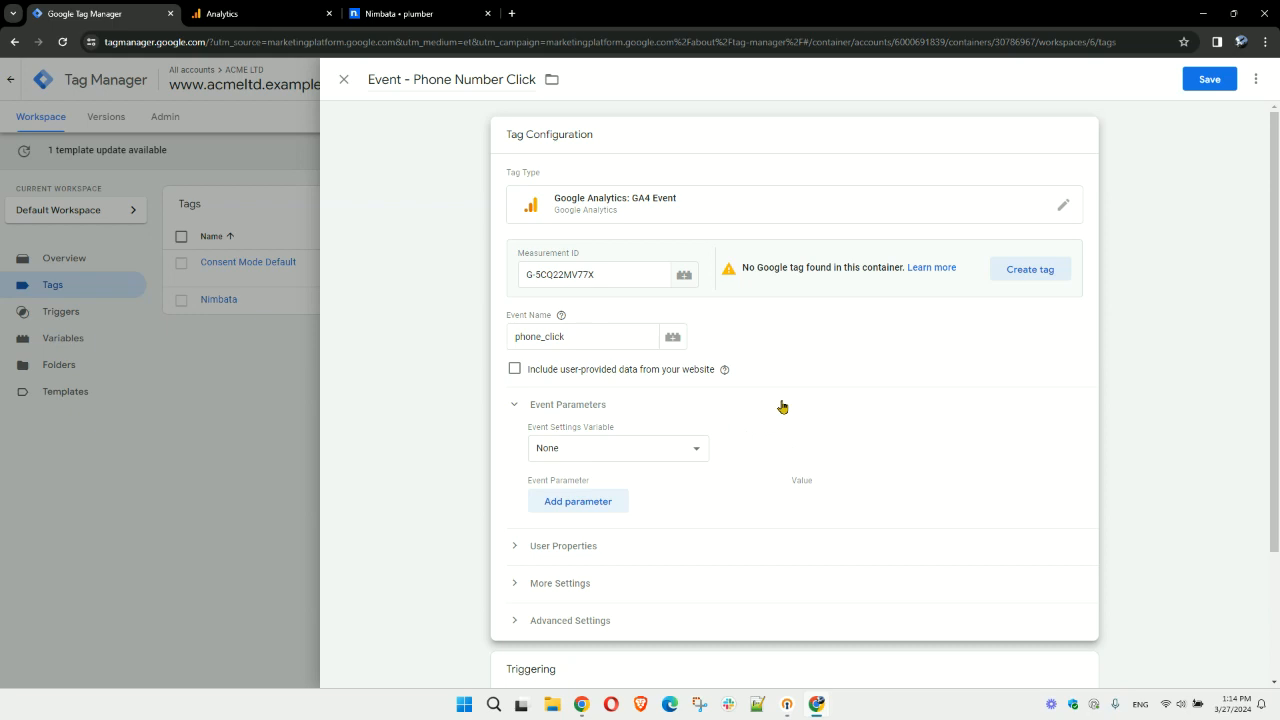
{"action": "mouse_move", "coordinate": [593, 305]}
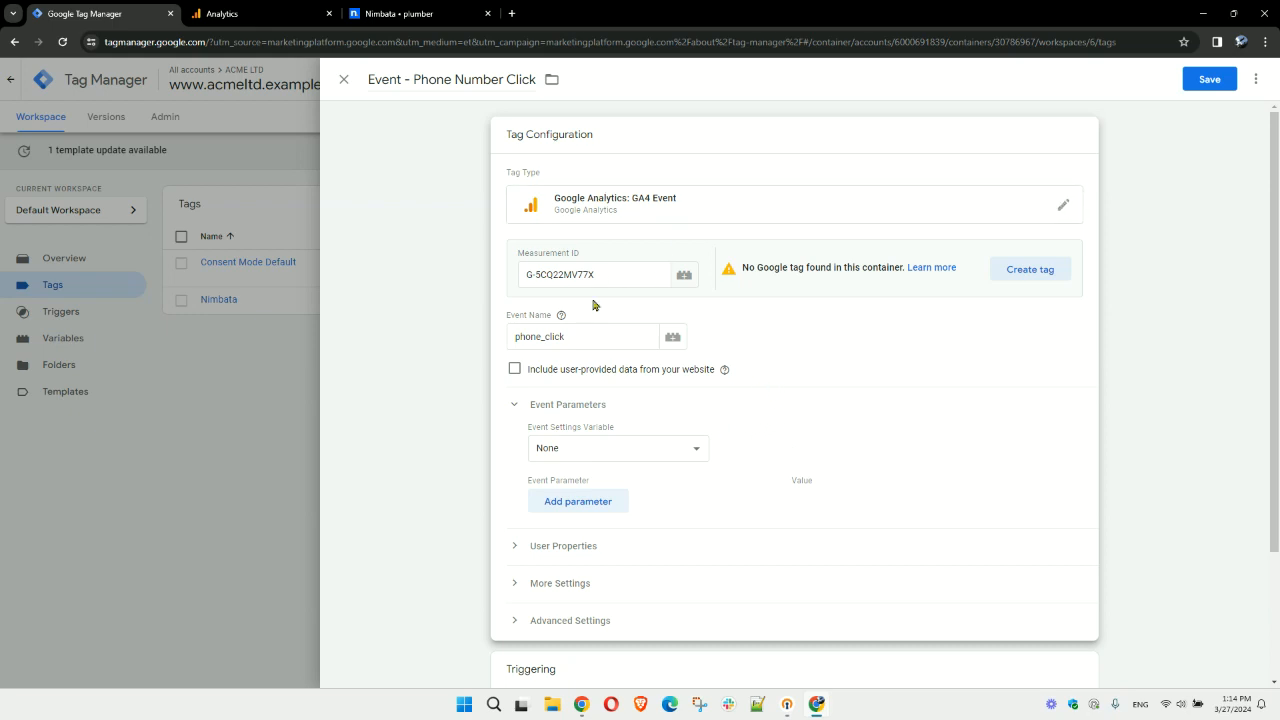
{"action": "mouse_move", "coordinate": [634, 296]}
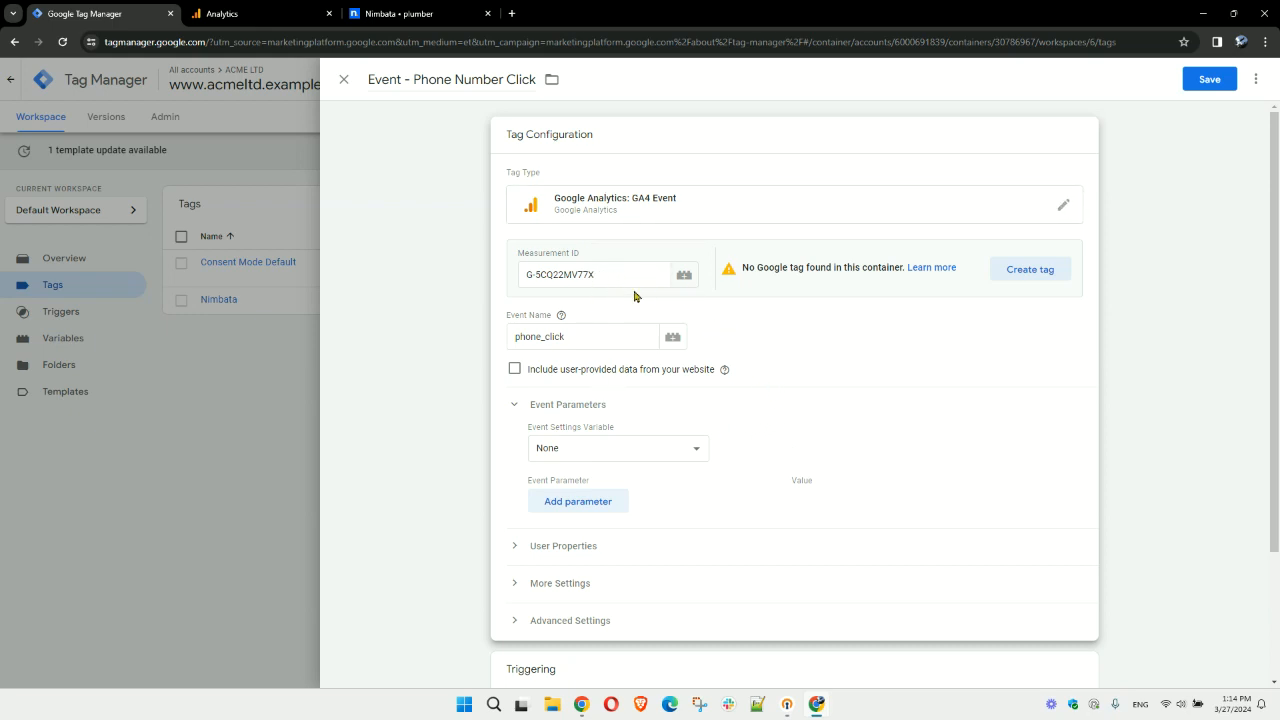
{"action": "left_click", "coordinate": [577, 501]}
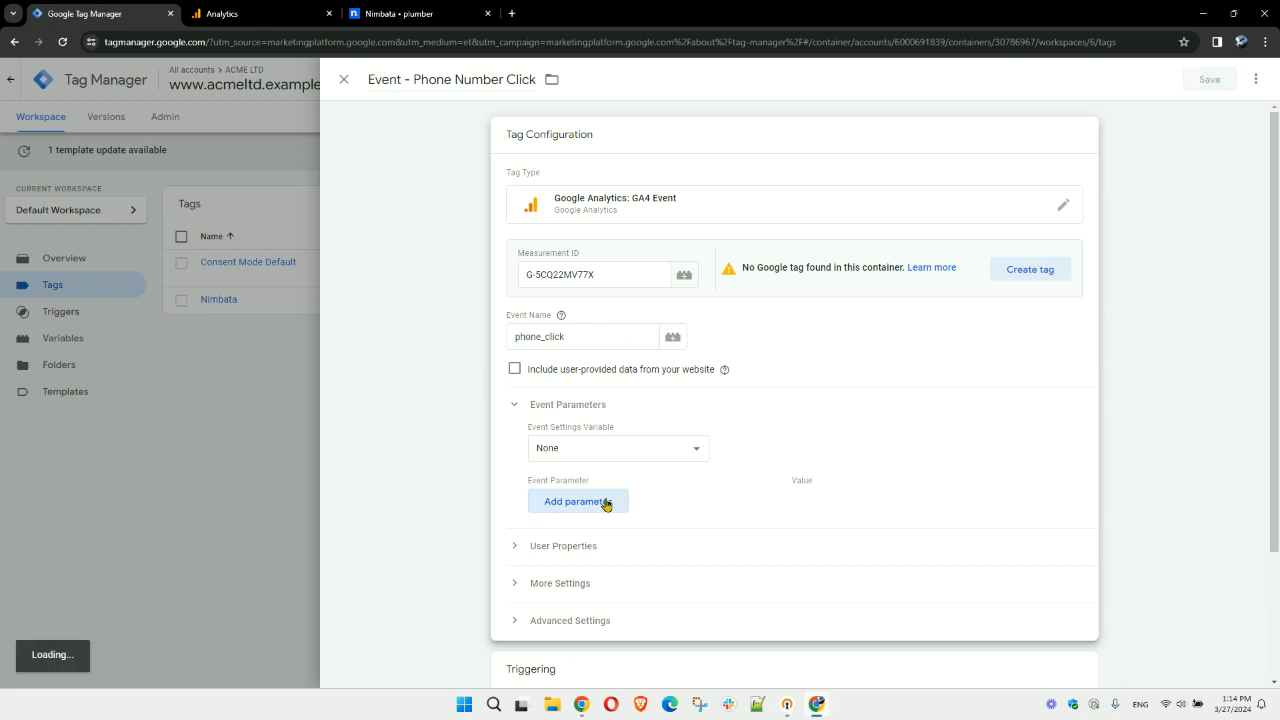
Add event parameter click_url with value {{Click URL}}.
{"action": "left_click", "coordinate": [578, 501]}
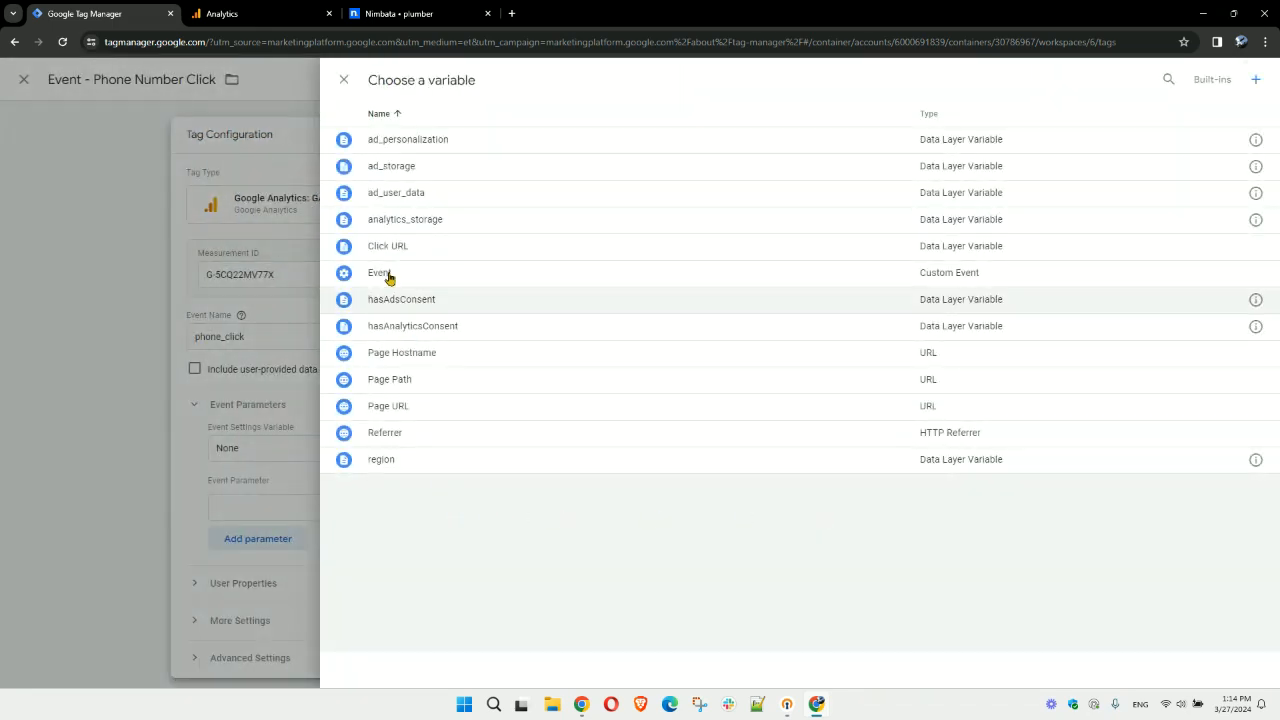
{"action": "mouse_move", "coordinate": [388, 246]}
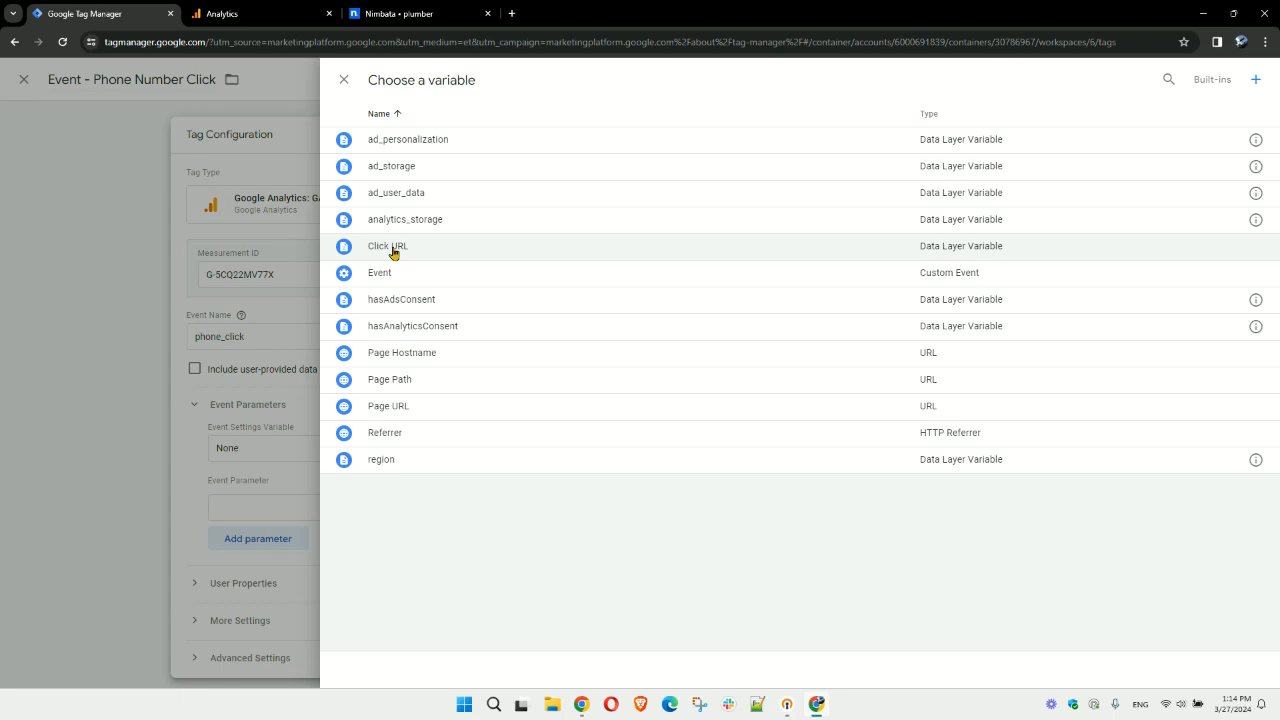
{"action": "left_click", "coordinate": [387, 246]}
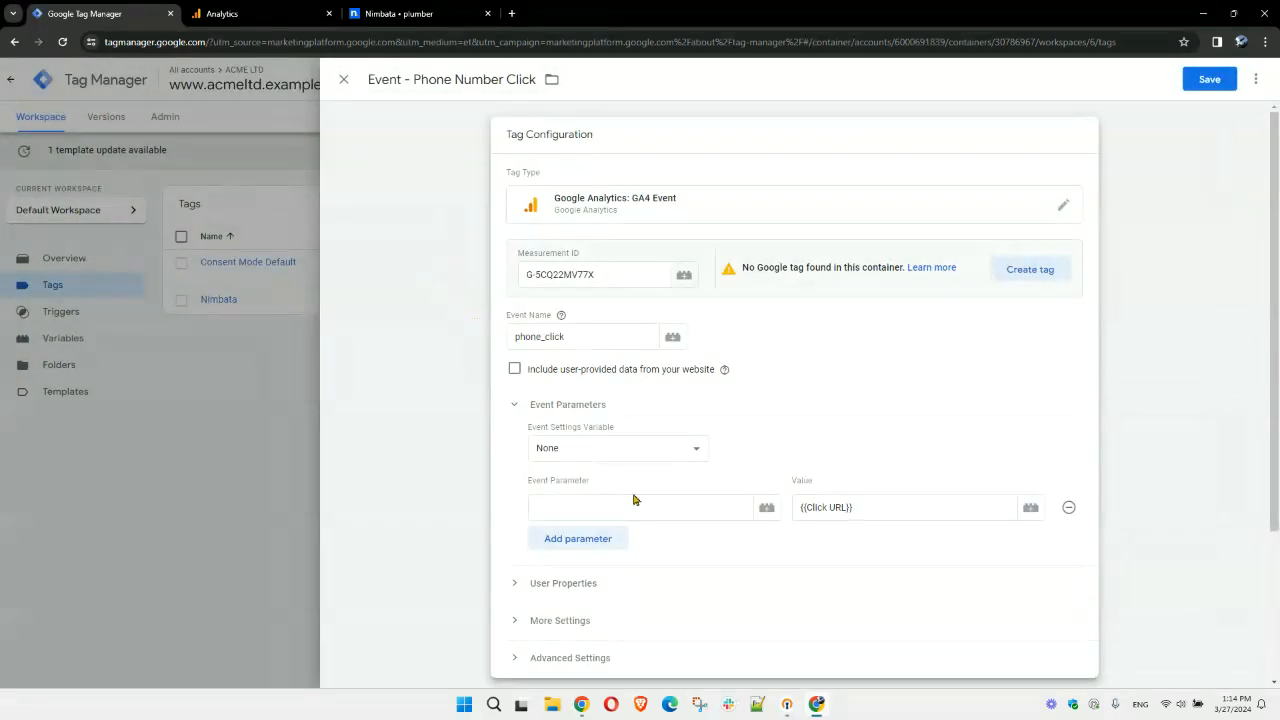
{"action": "type", "text": "click_url"}
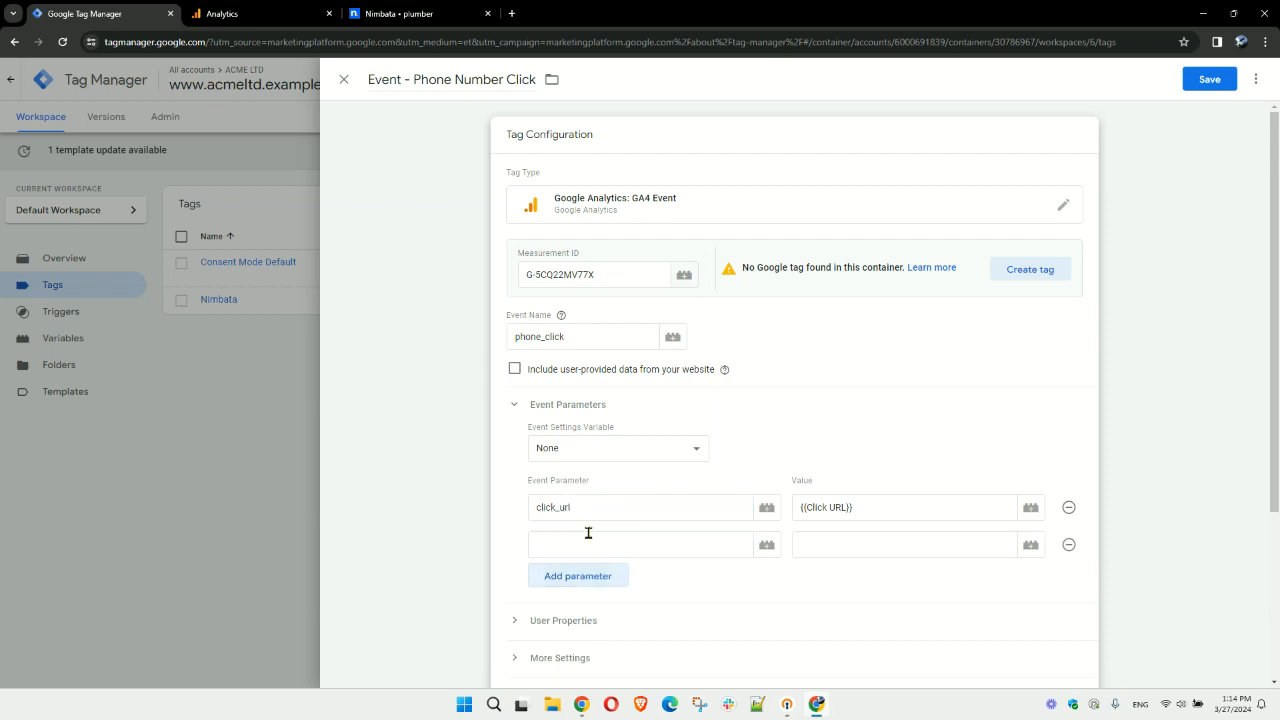
Add event parameter click_text using the built-in {{Click Text}} variable.
{"action": "left_click", "coordinate": [1030, 544]}
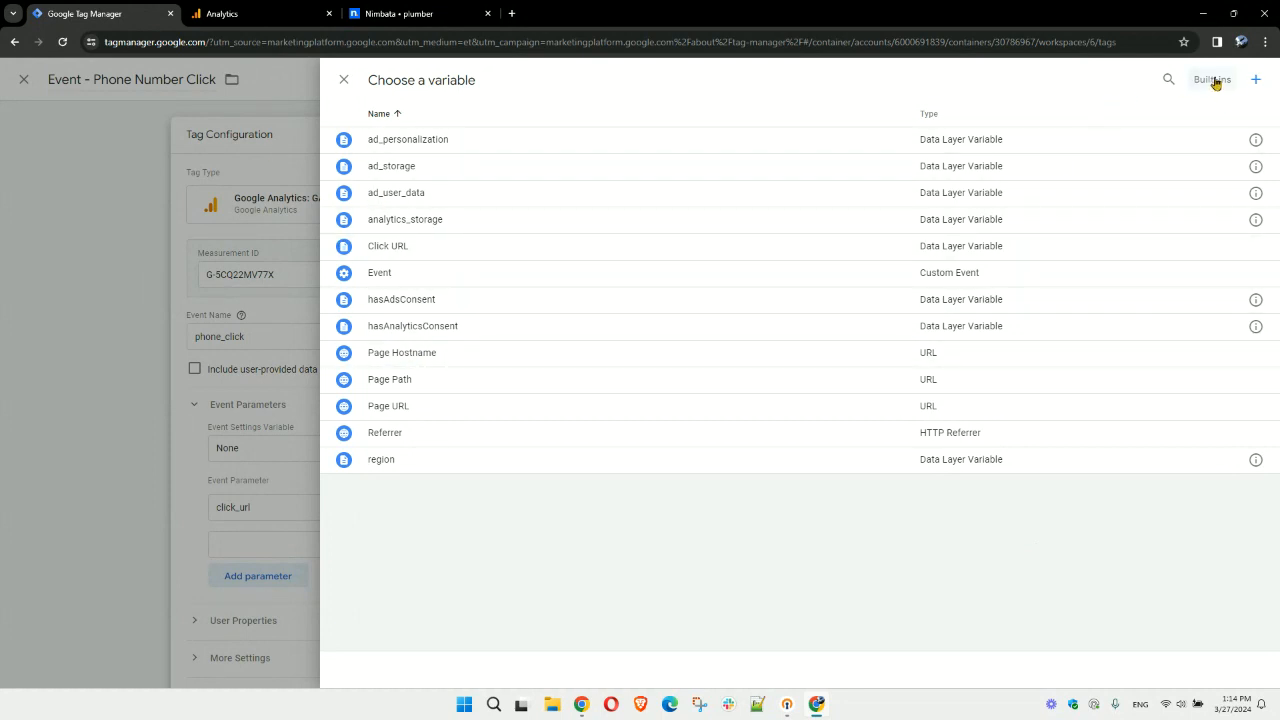
{"action": "left_click", "coordinate": [1211, 80]}
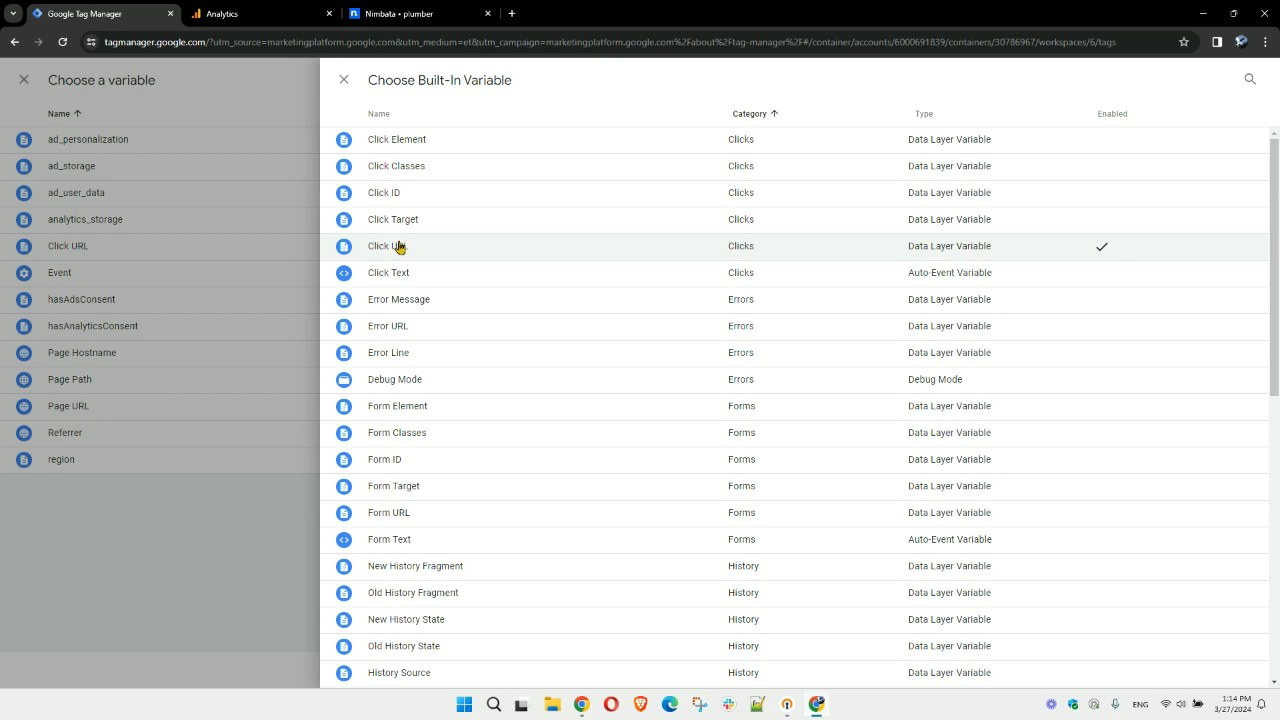
{"action": "left_click", "coordinate": [388, 272]}
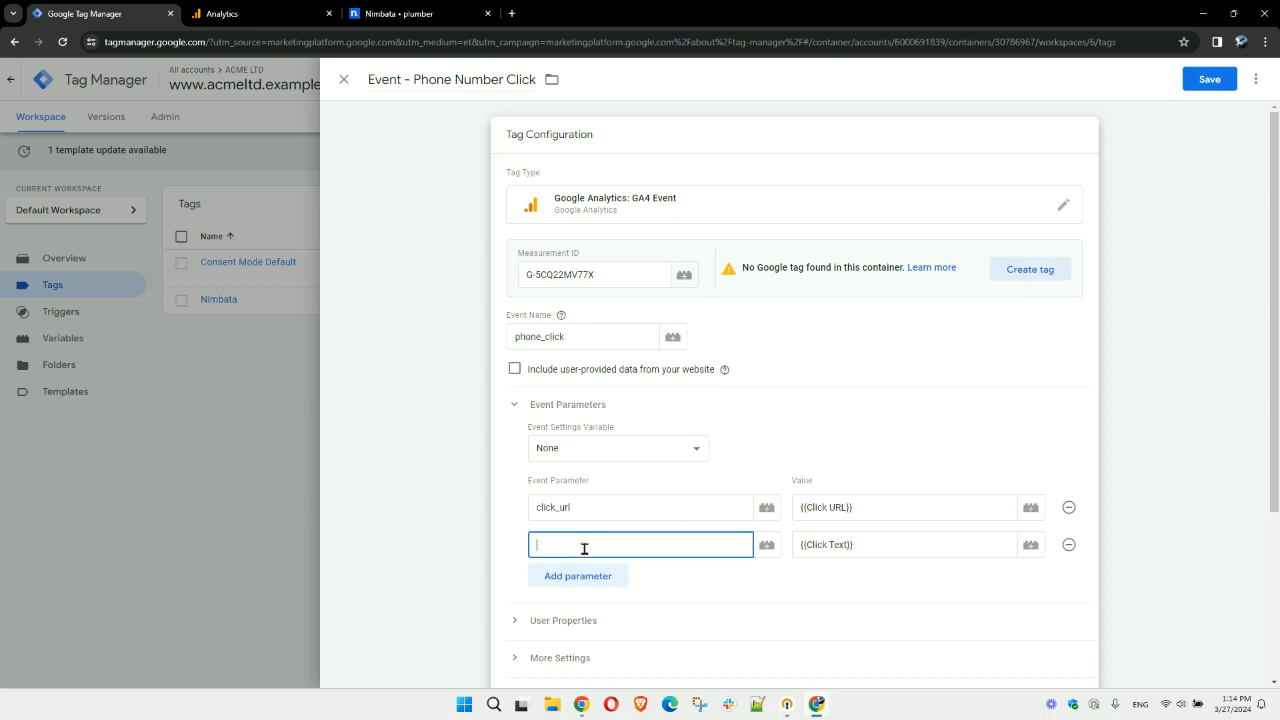
{"action": "type", "text": "click_te"}
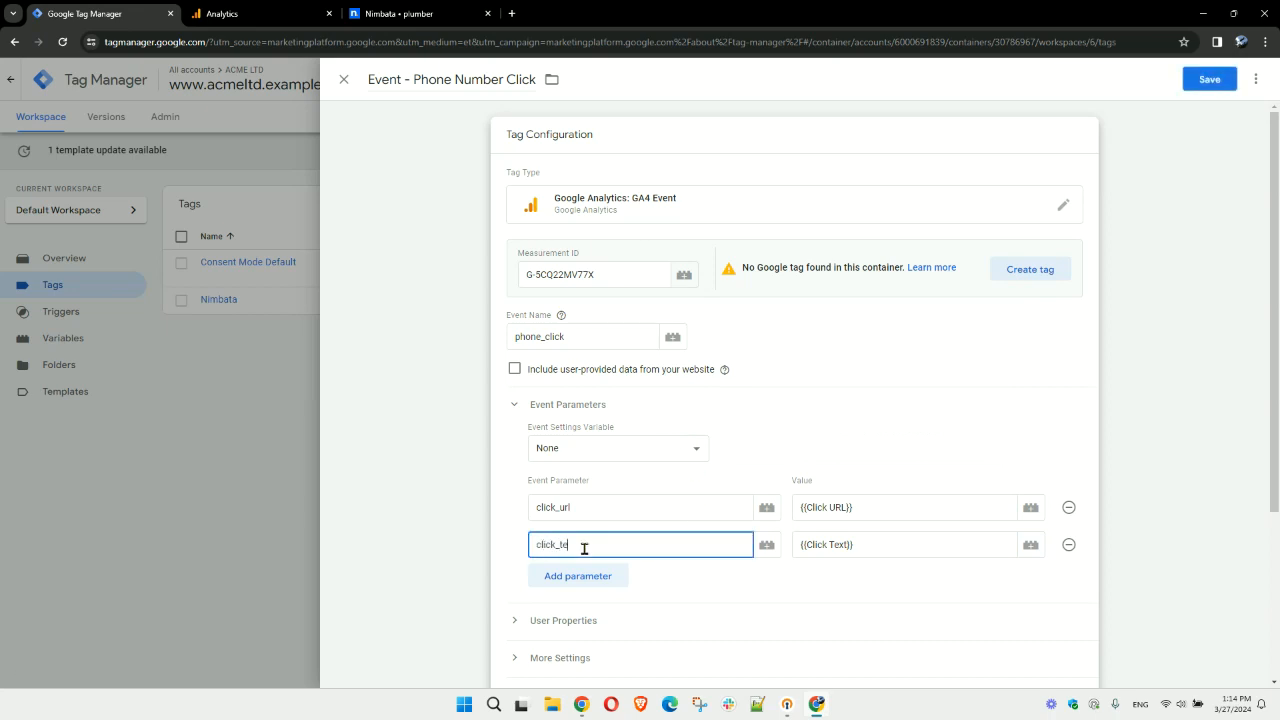
{"action": "type", "text": "xt"}
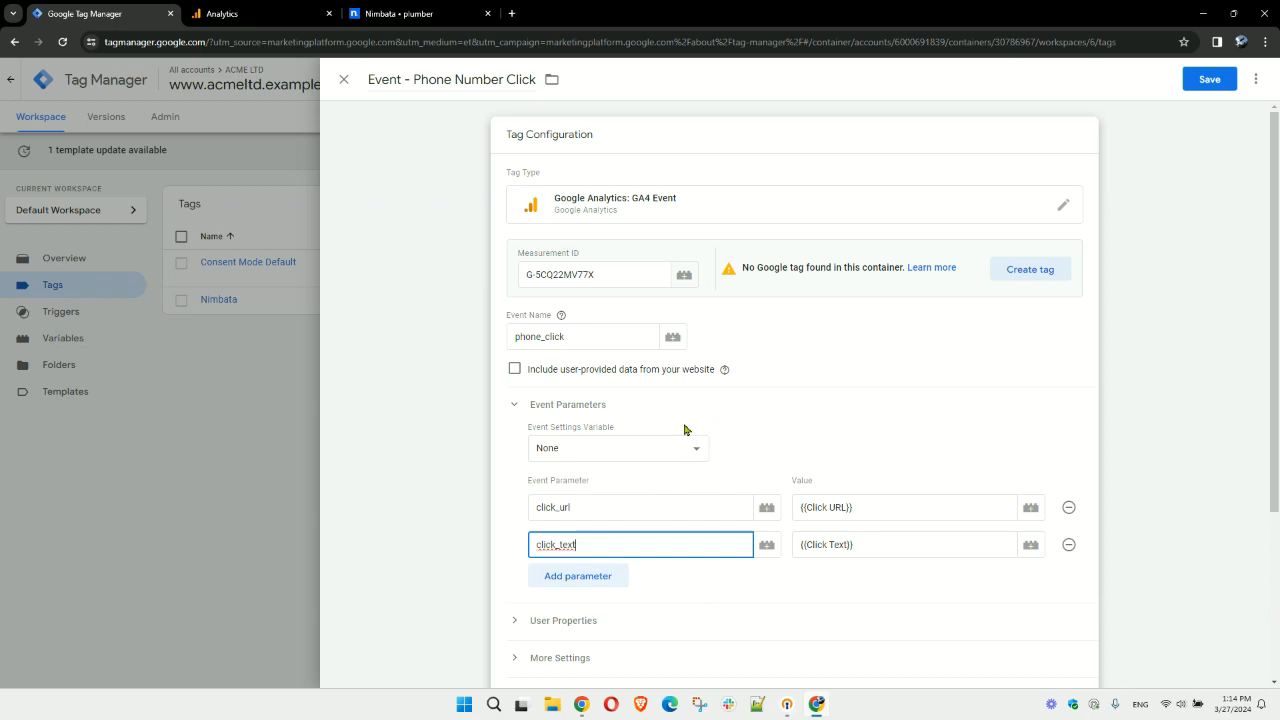
{"action": "scroll", "scroll_direction": "down", "scroll_amount": 3}
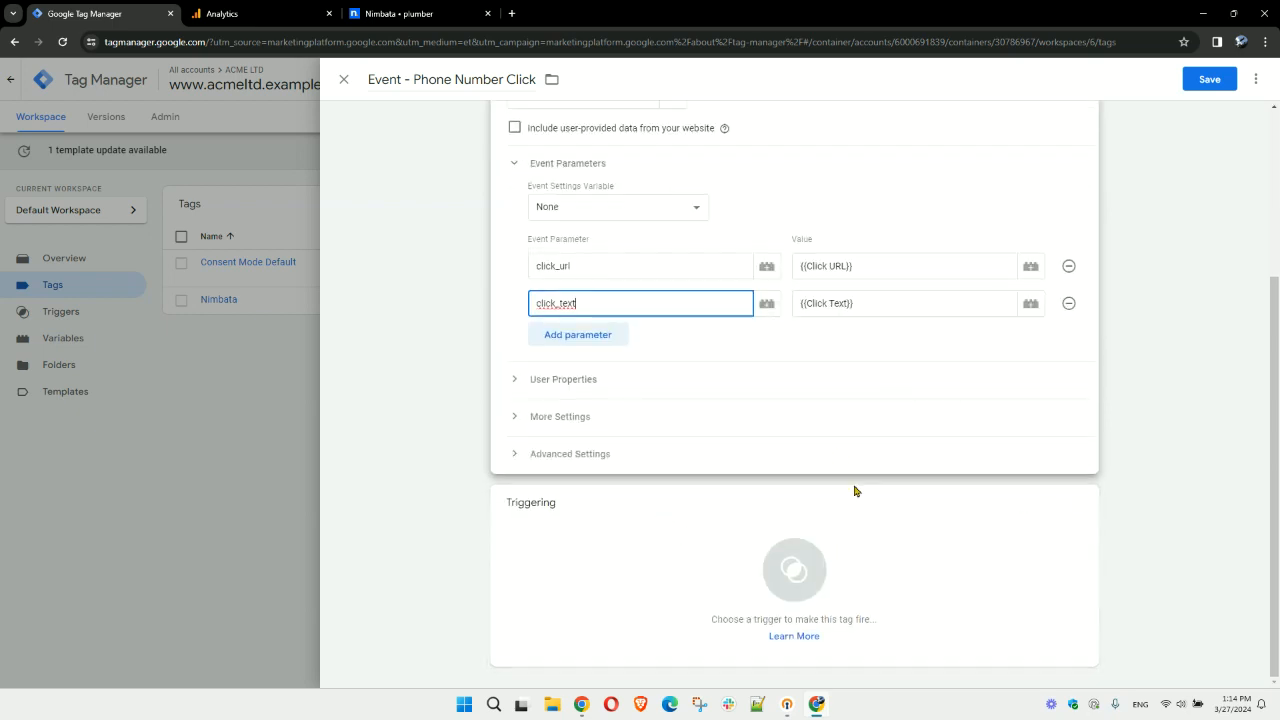
Save the tag, add a new firing trigger from the warning, and name it phone_click.
{"action": "left_click", "coordinate": [1209, 79]}
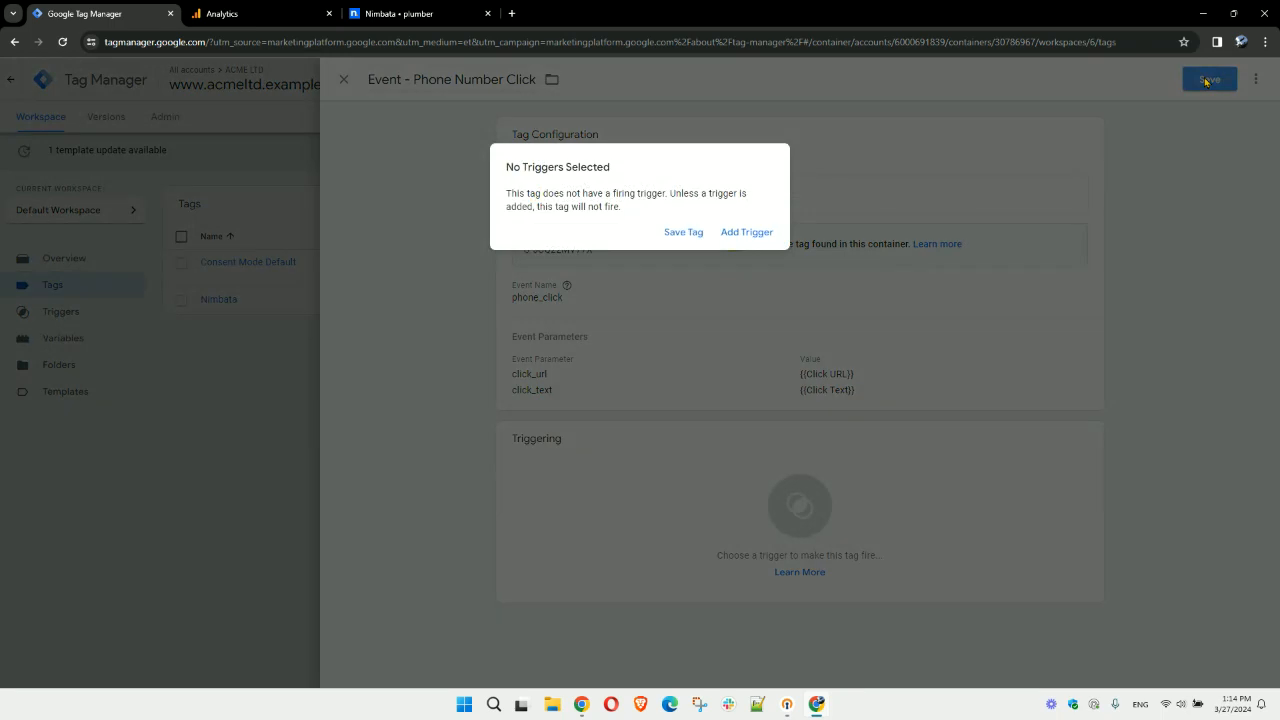
{"action": "left_click", "coordinate": [746, 232]}
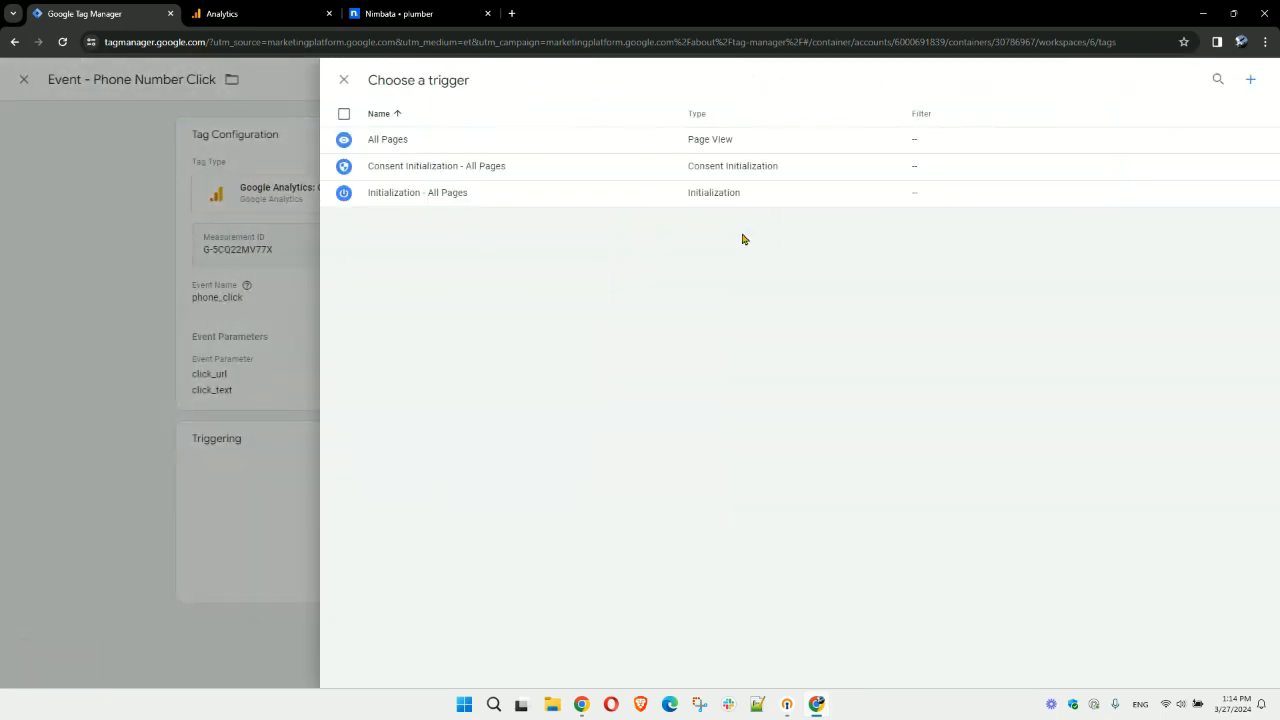
{"action": "mouse_move", "coordinate": [591, 320]}
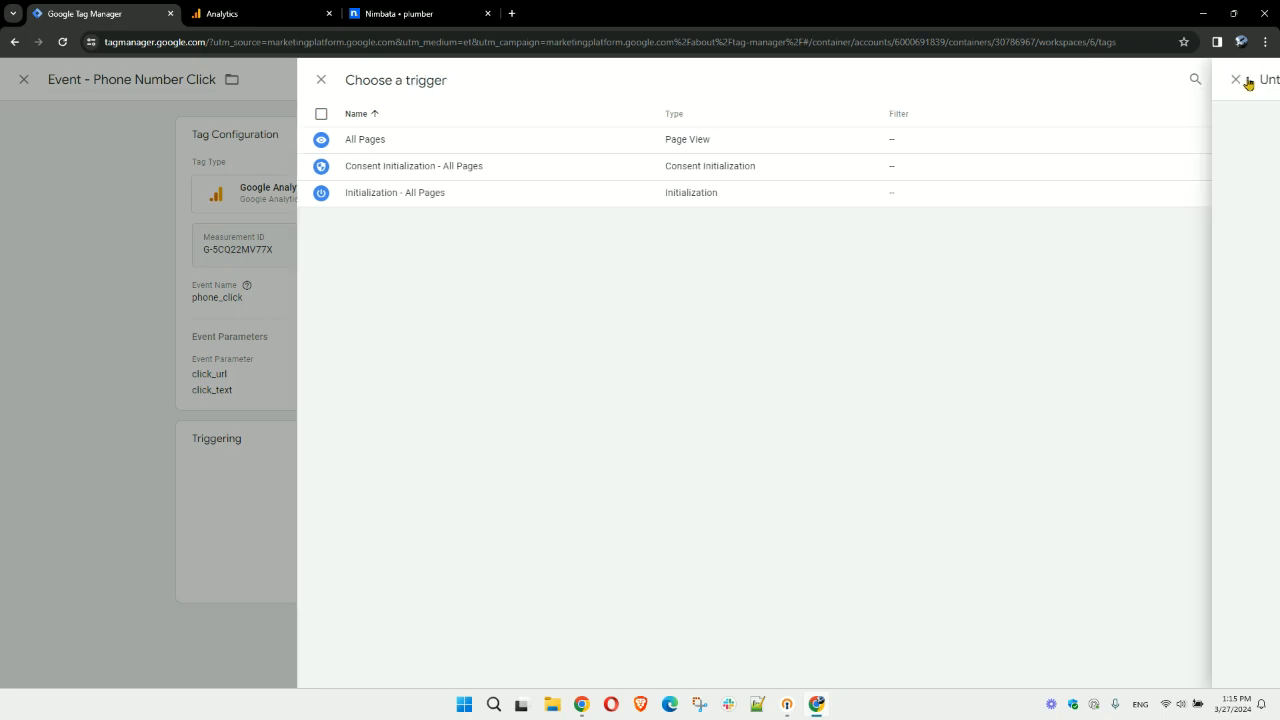
{"action": "left_click", "coordinate": [1249, 80]}
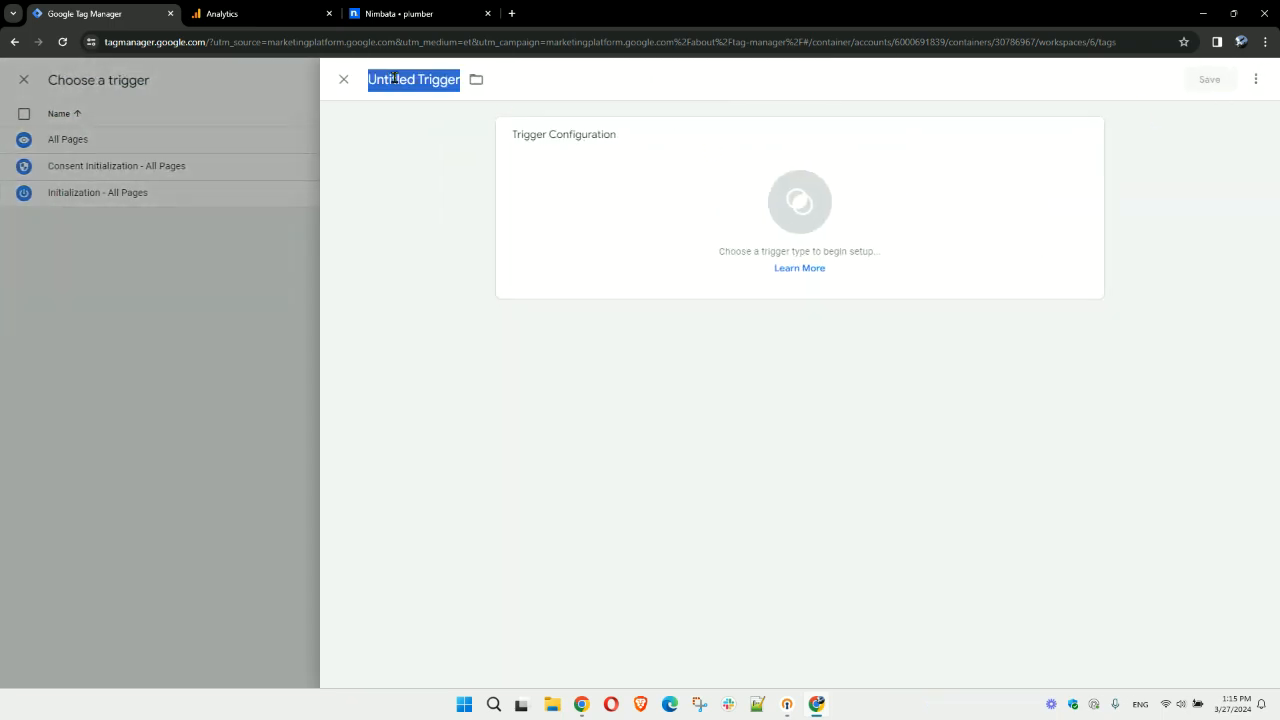
{"action": "type", "text": "phone_cl"}
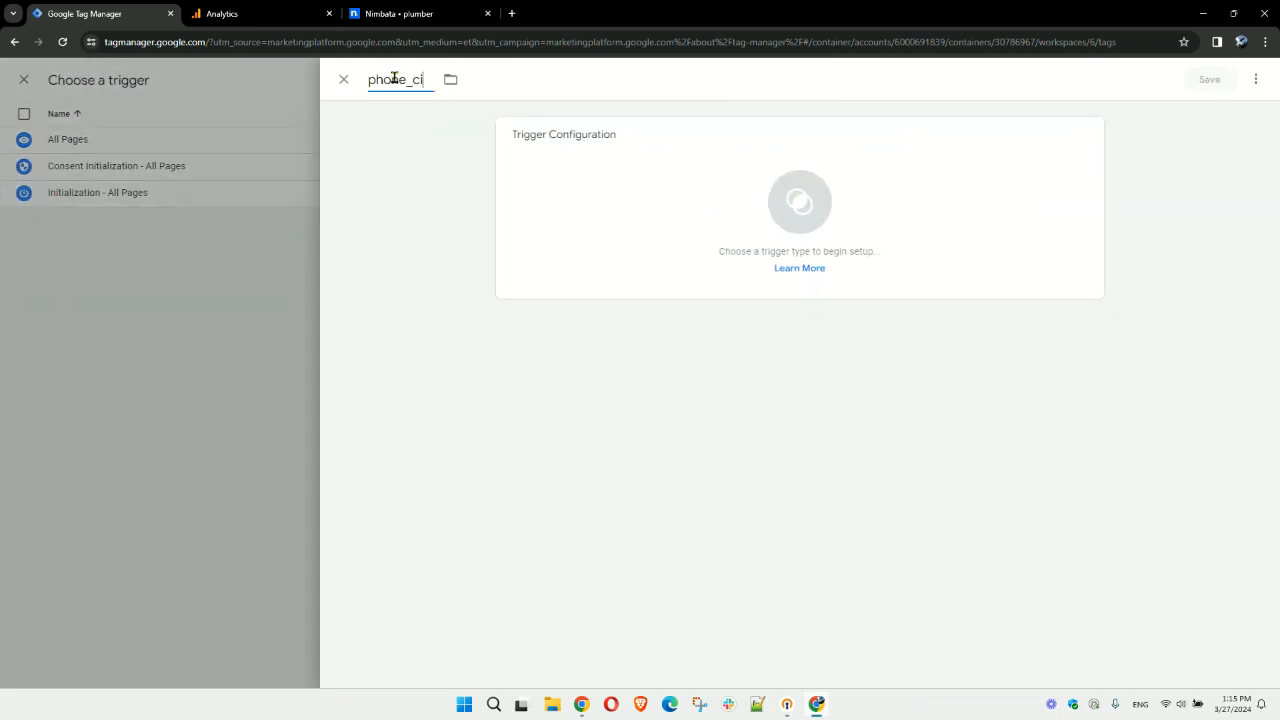
{"action": "type", "text": "ck"}
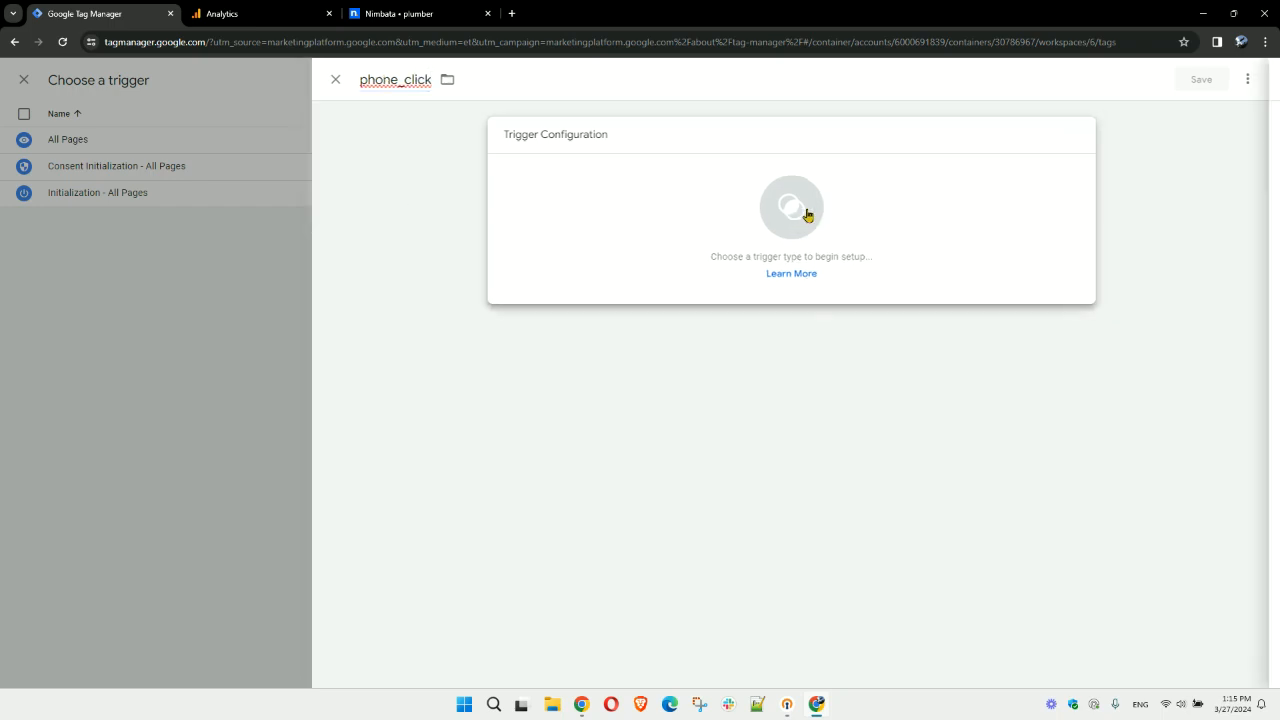
Make phone_click a Just Links trigger on Some Link Clicks where Click URL starts with tel:.
{"action": "left_click", "coordinate": [791, 207]}
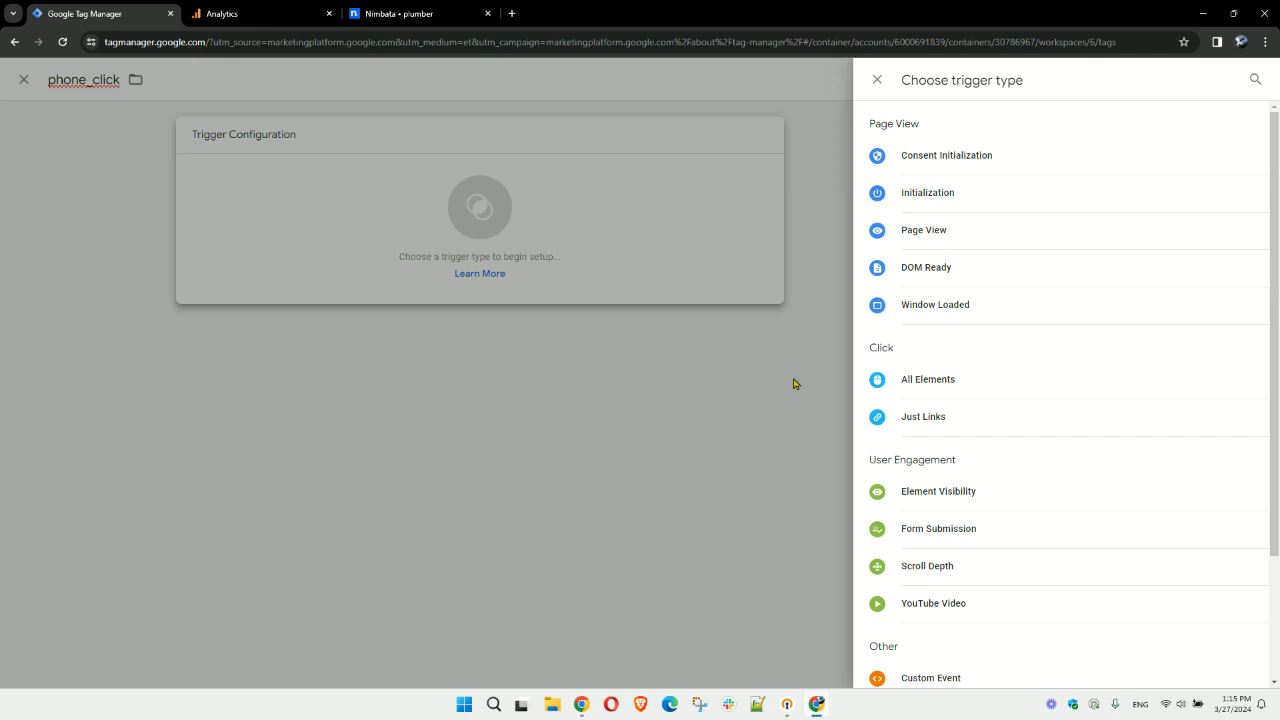
{"action": "left_click", "coordinate": [923, 416]}
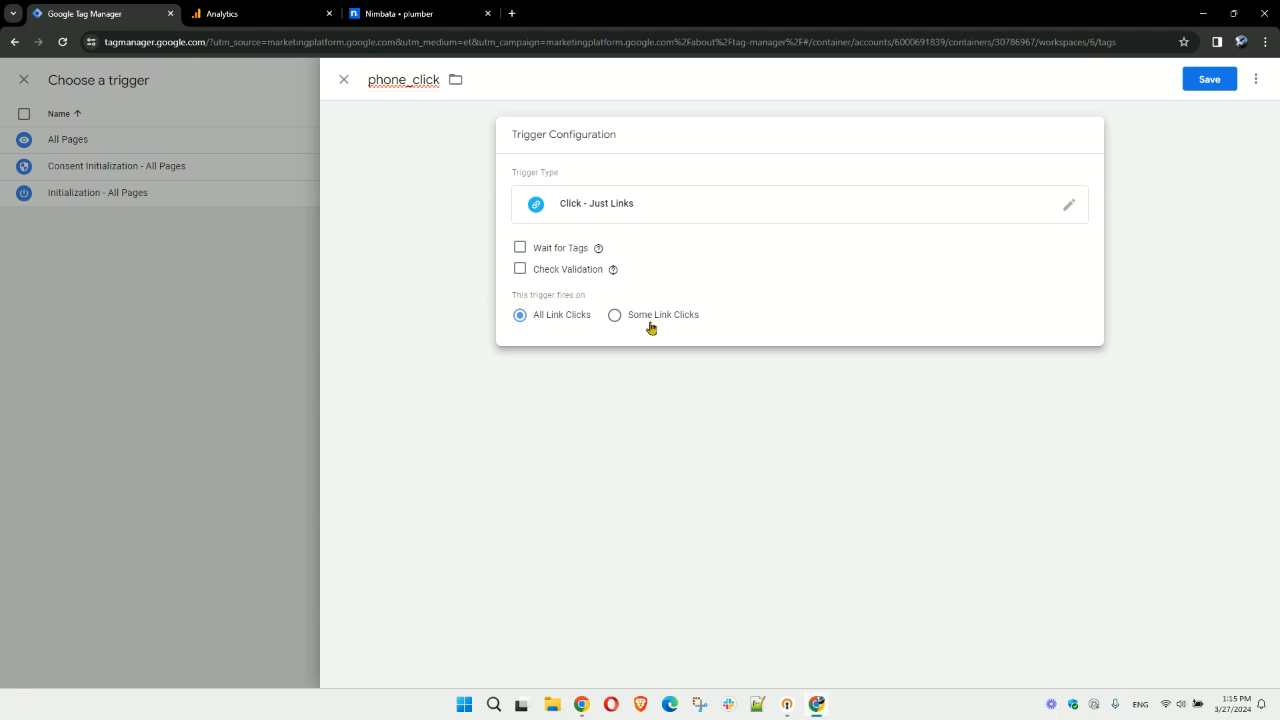
{"action": "left_click", "coordinate": [615, 314]}
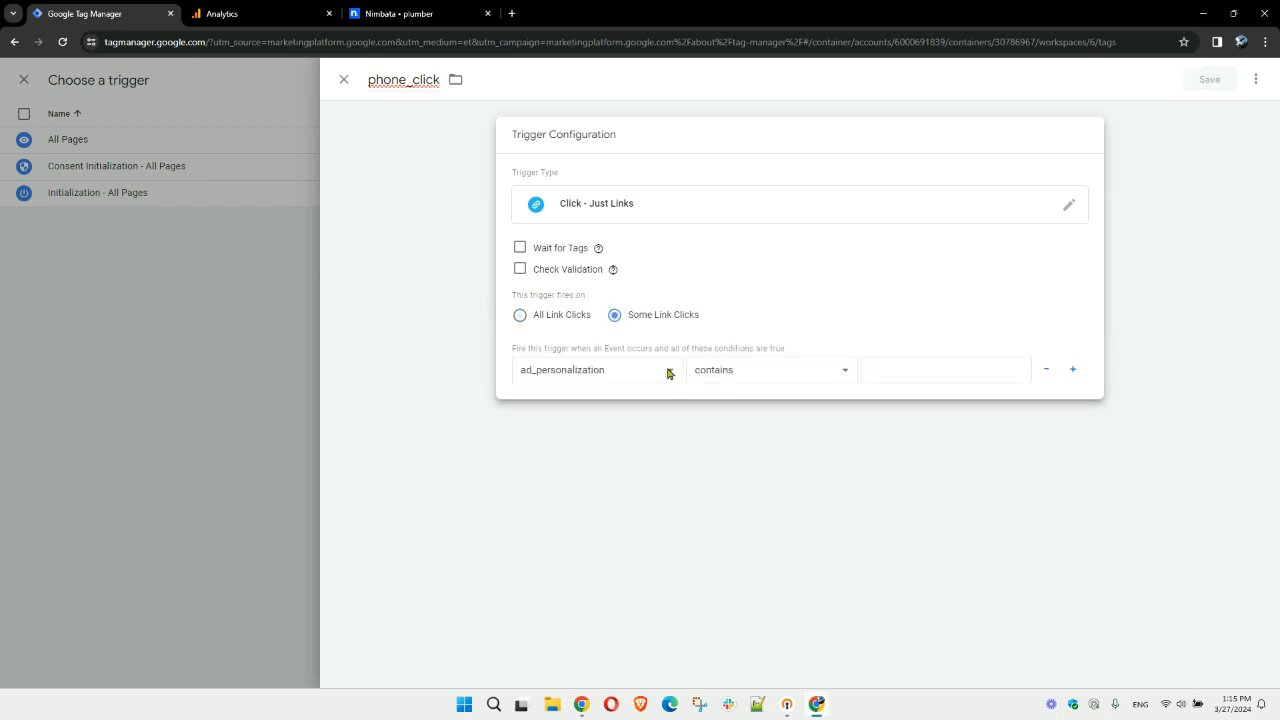
{"action": "left_click", "coordinate": [595, 369]}
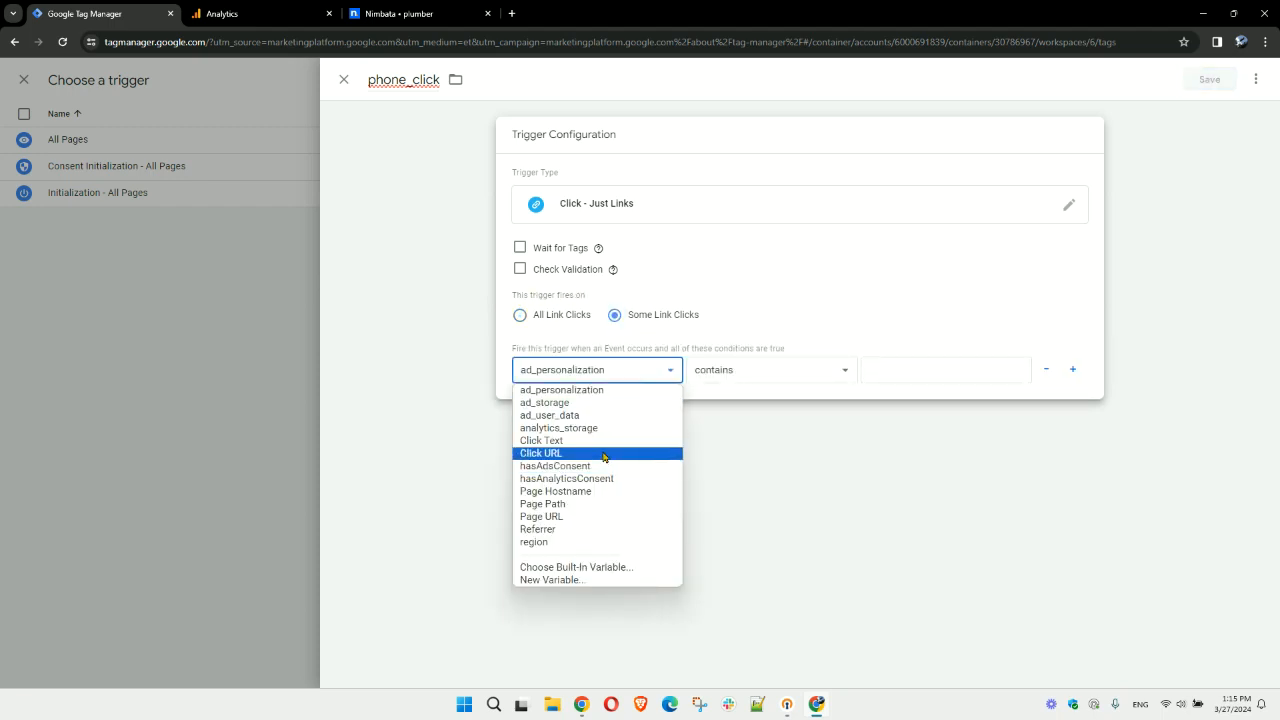
{"action": "left_click", "coordinate": [540, 453]}
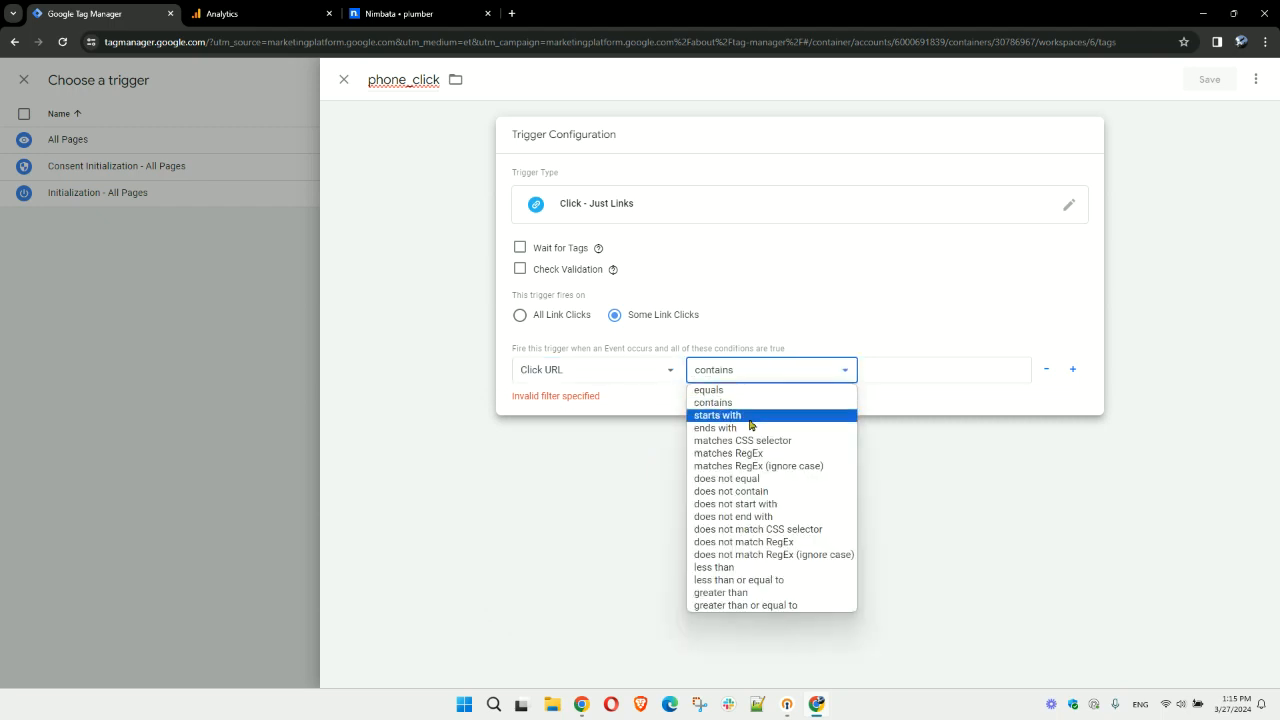
{"action": "left_click", "coordinate": [717, 415]}
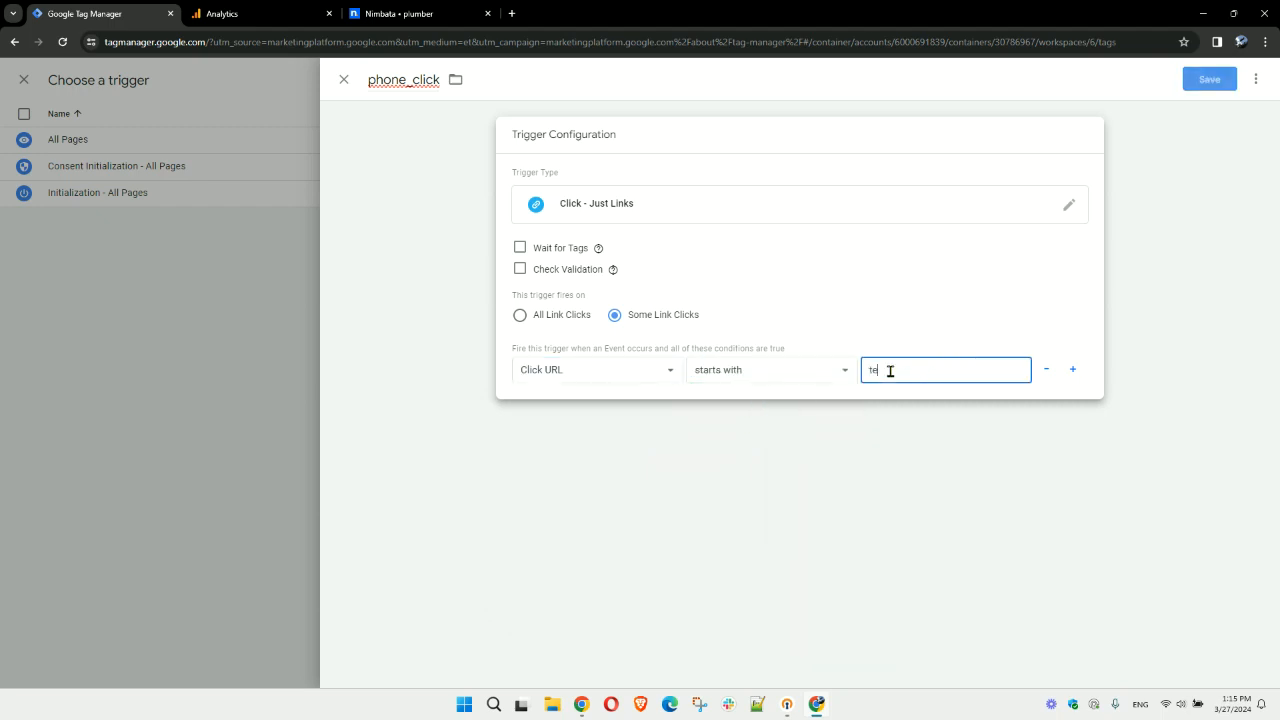
{"action": "type", "text": ":"}
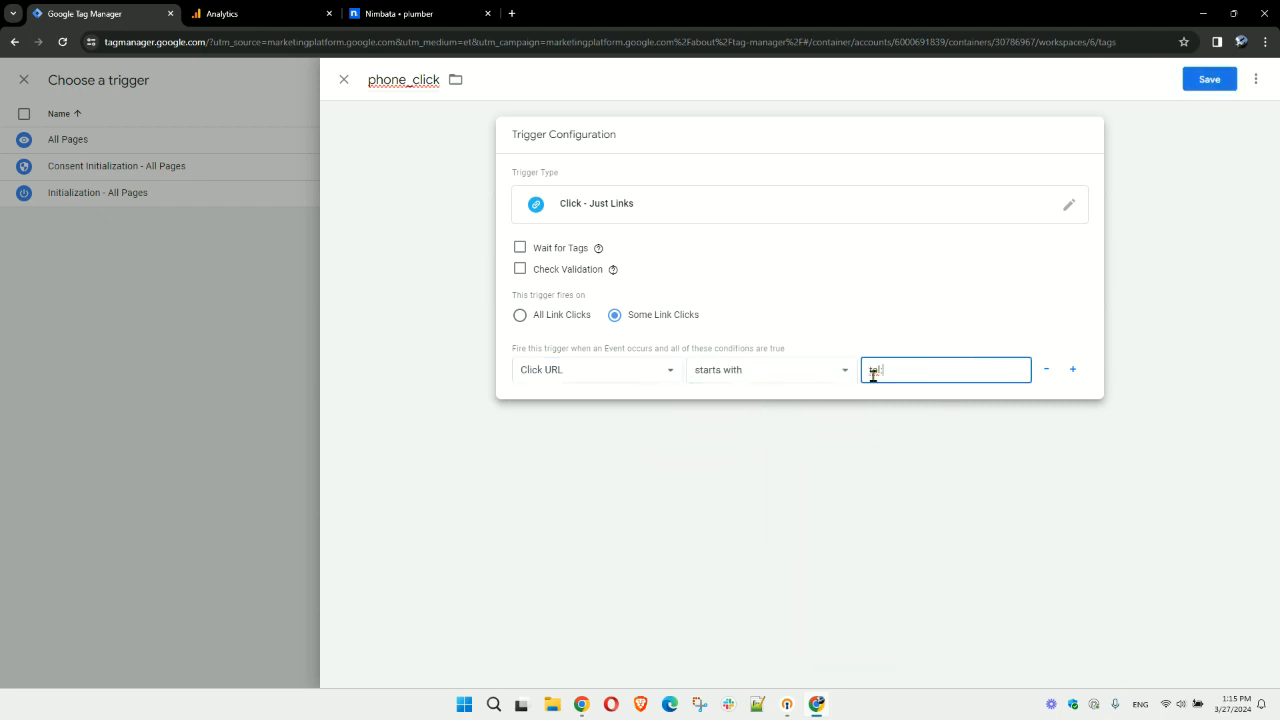
{"action": "type", "text": "tel"}
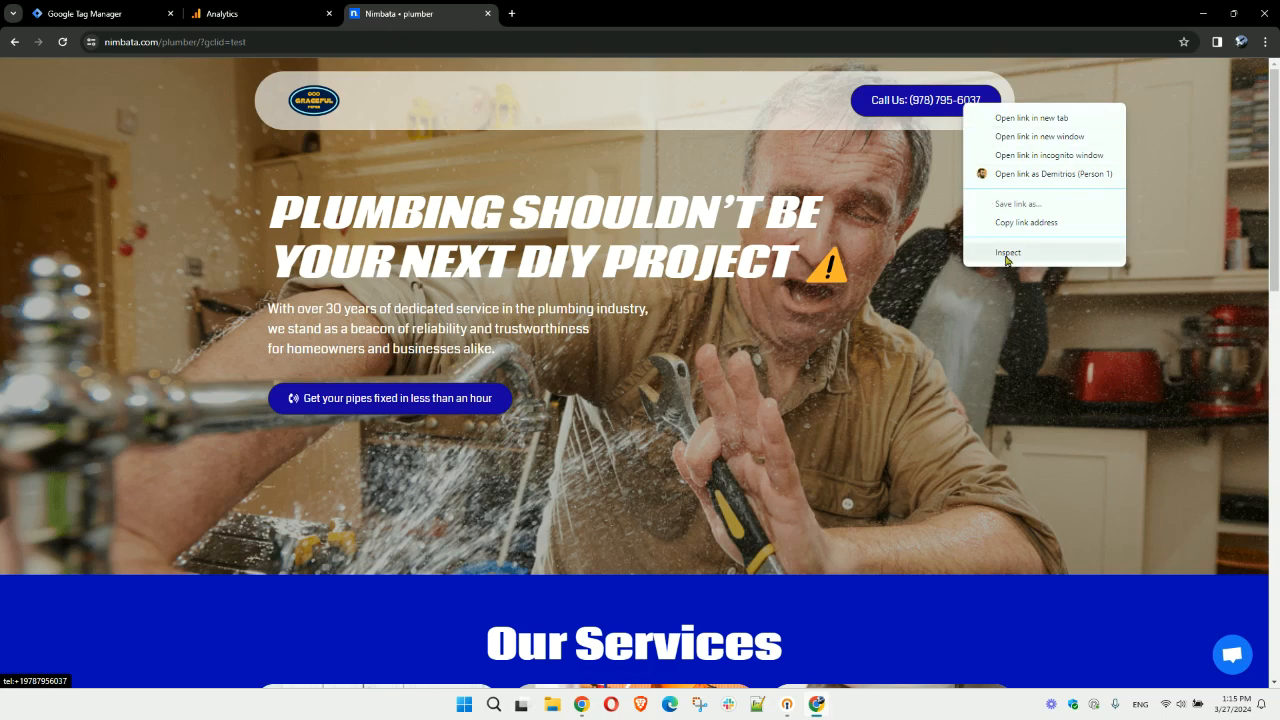
Inspect the Call Us link's tel: href in DevTools, then return to the trigger form.
{"action": "left_click", "coordinate": [1009, 252]}
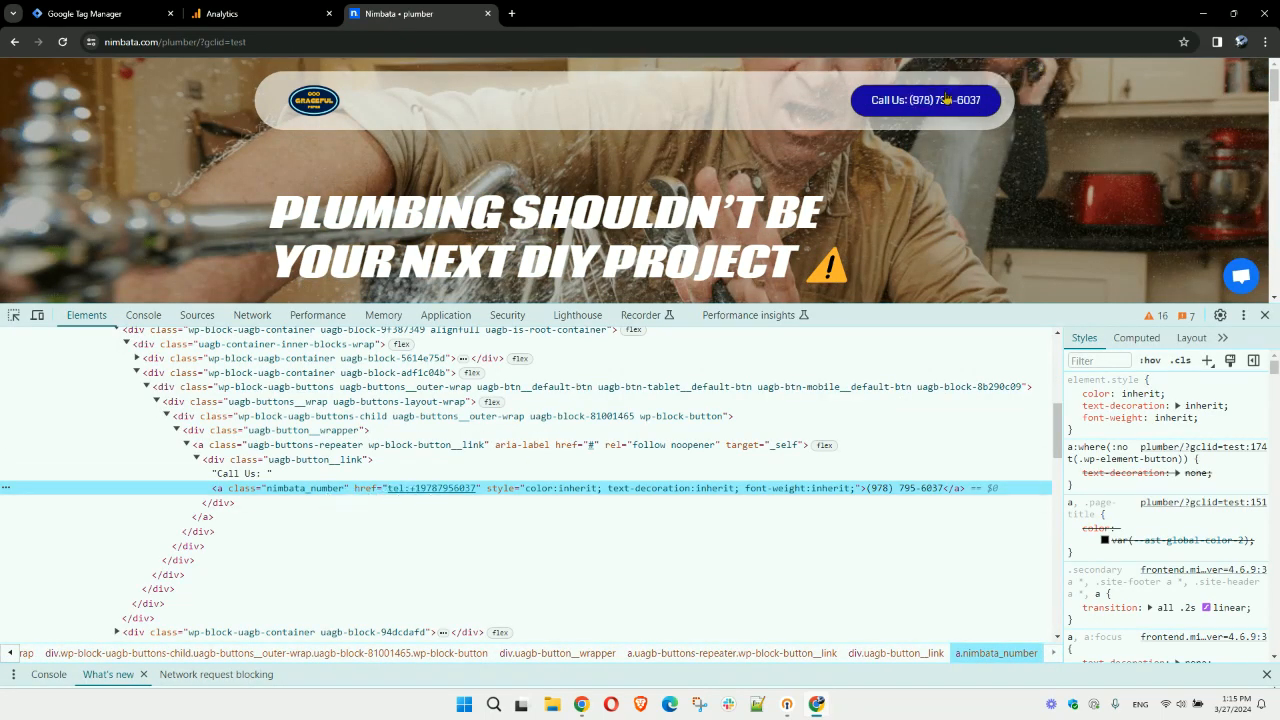
{"action": "mouse_move", "coordinate": [394, 490]}
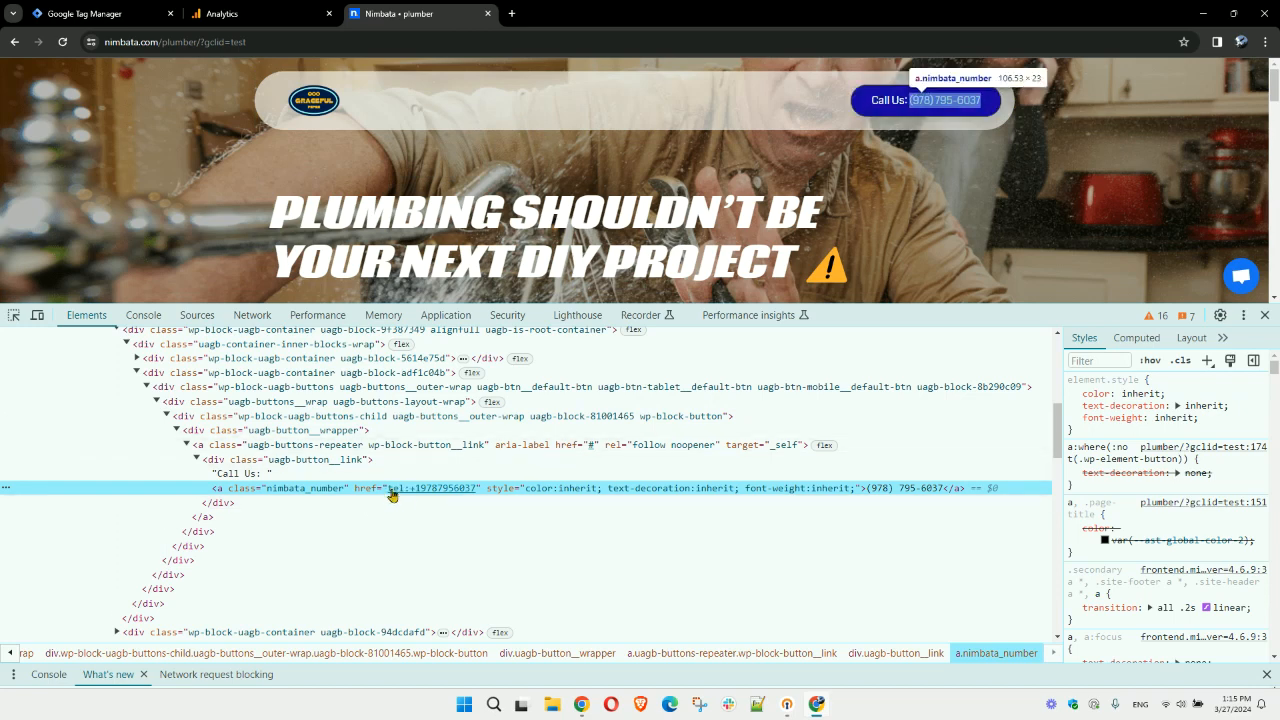
{"action": "left_click", "coordinate": [100, 13]}
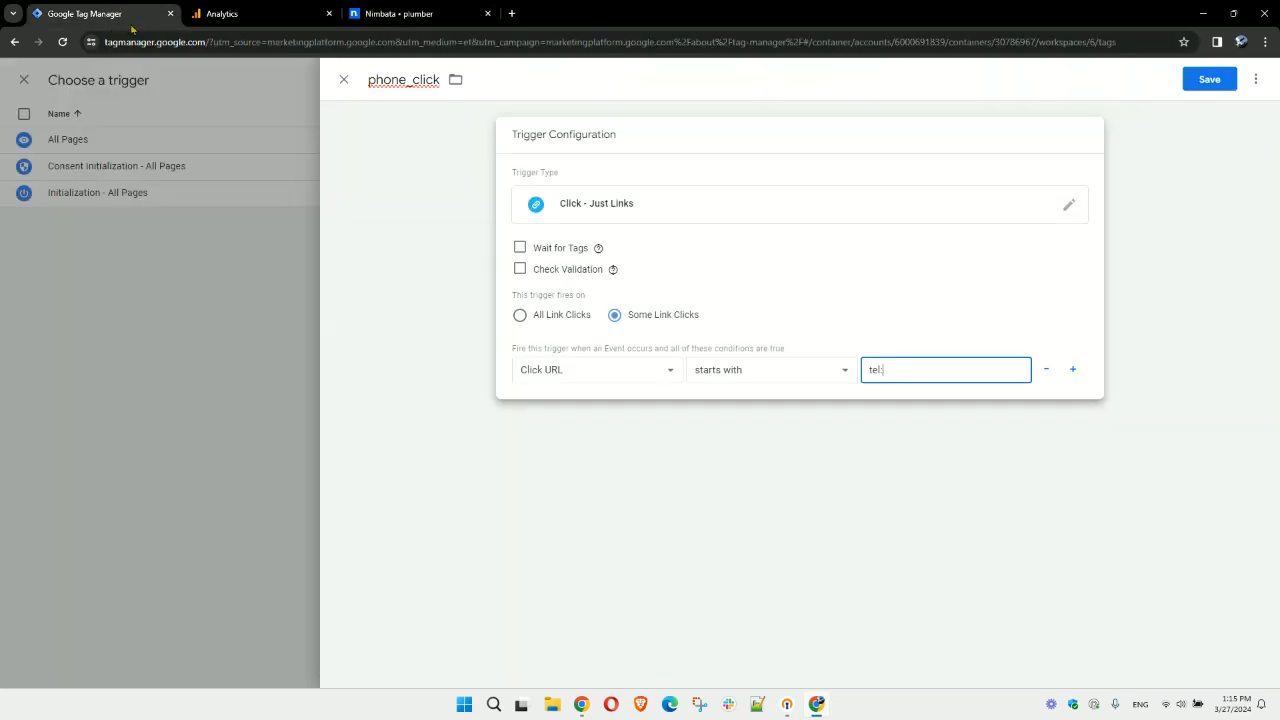
Save the phone_click trigger and the Event - Phone Number Click tag, then switch to the plumber site.
{"action": "left_click", "coordinate": [1209, 79]}
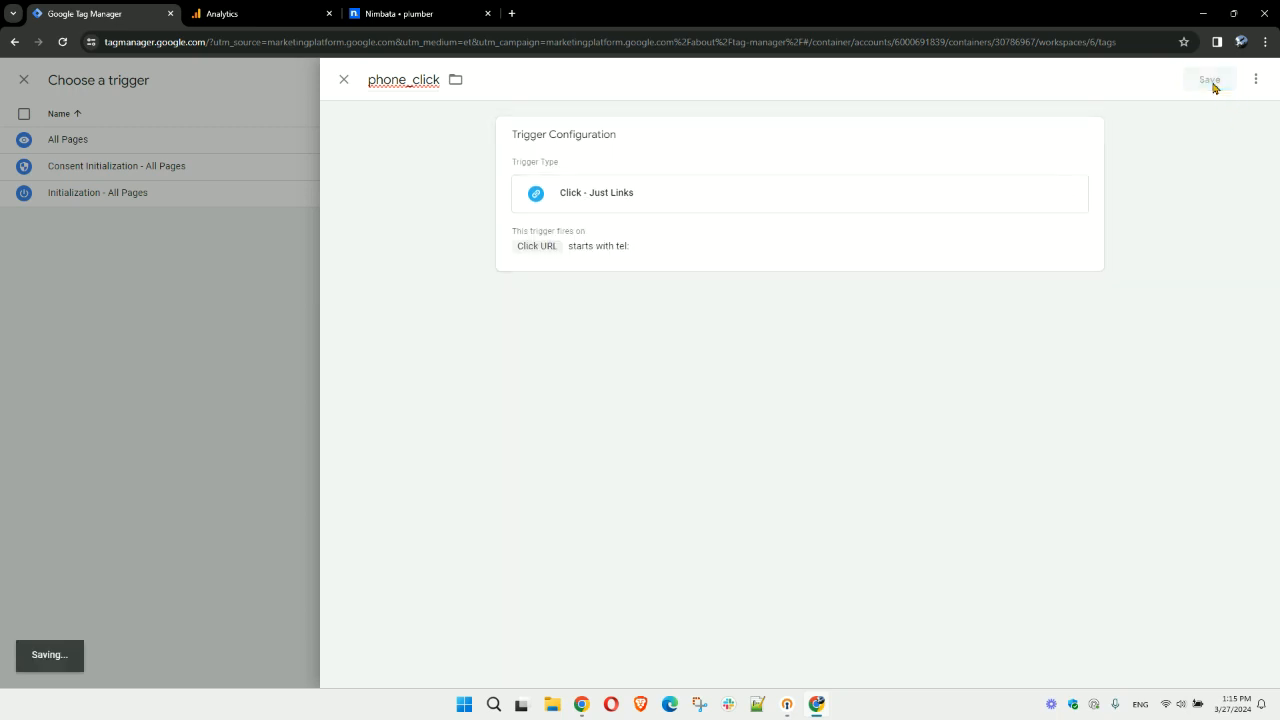
{"action": "left_click", "coordinate": [1209, 79]}
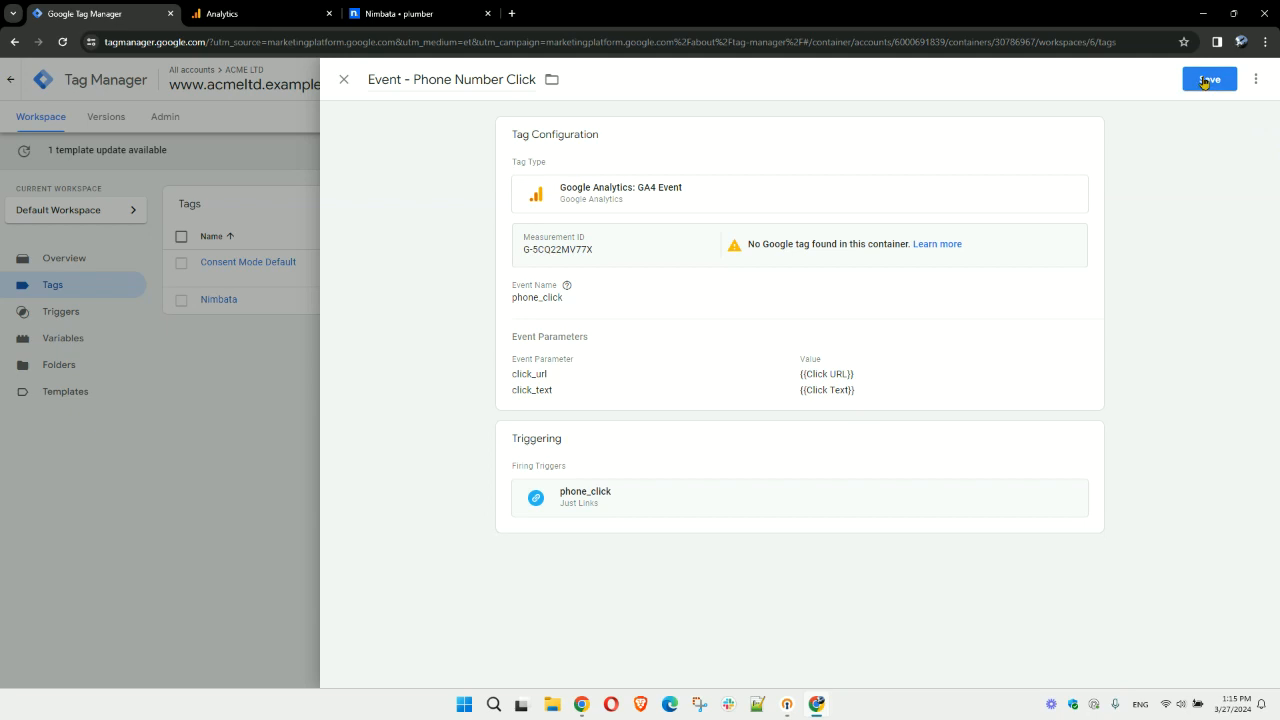
{"action": "left_click", "coordinate": [1209, 79]}
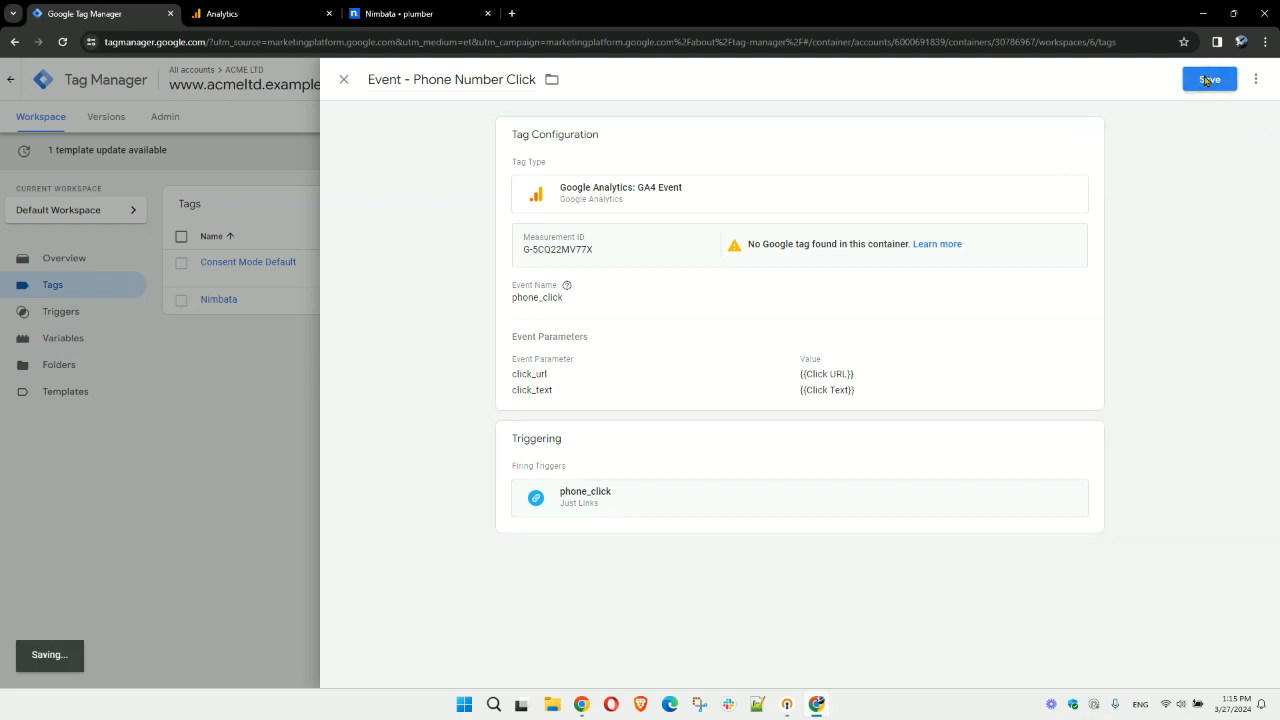
{"action": "left_click", "coordinate": [1208, 79]}
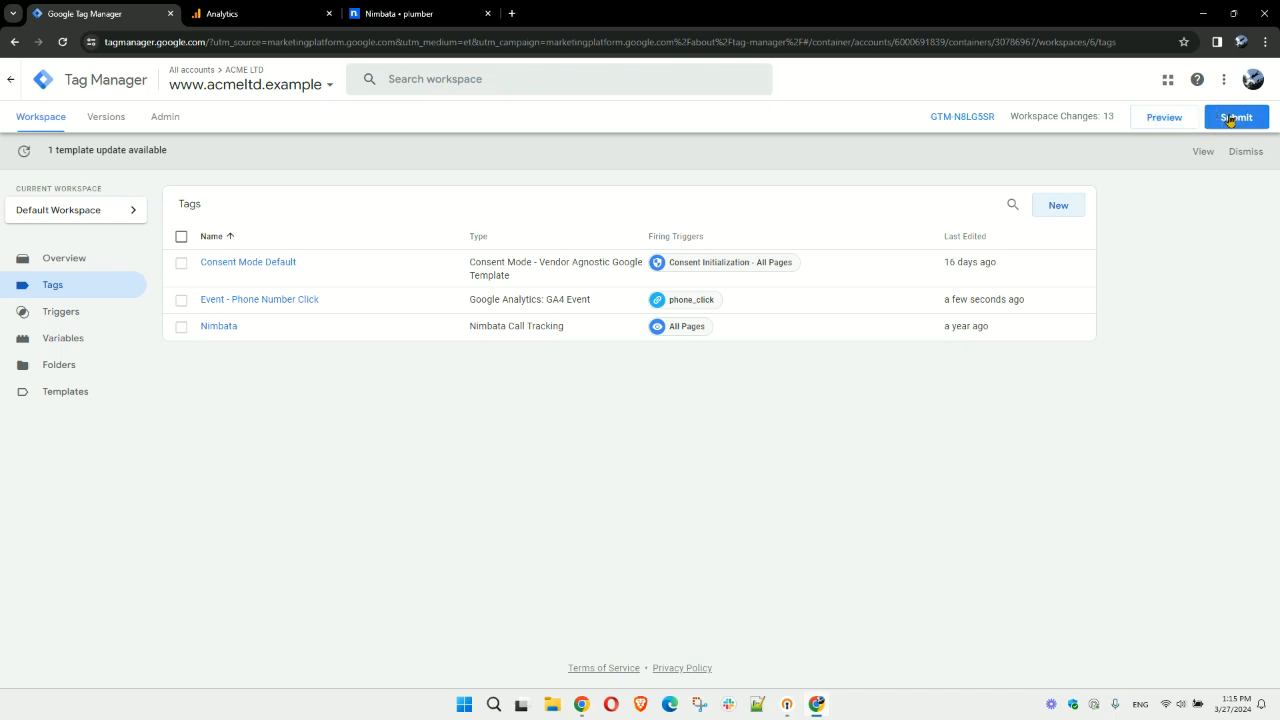
{"action": "left_click", "coordinate": [410, 13]}
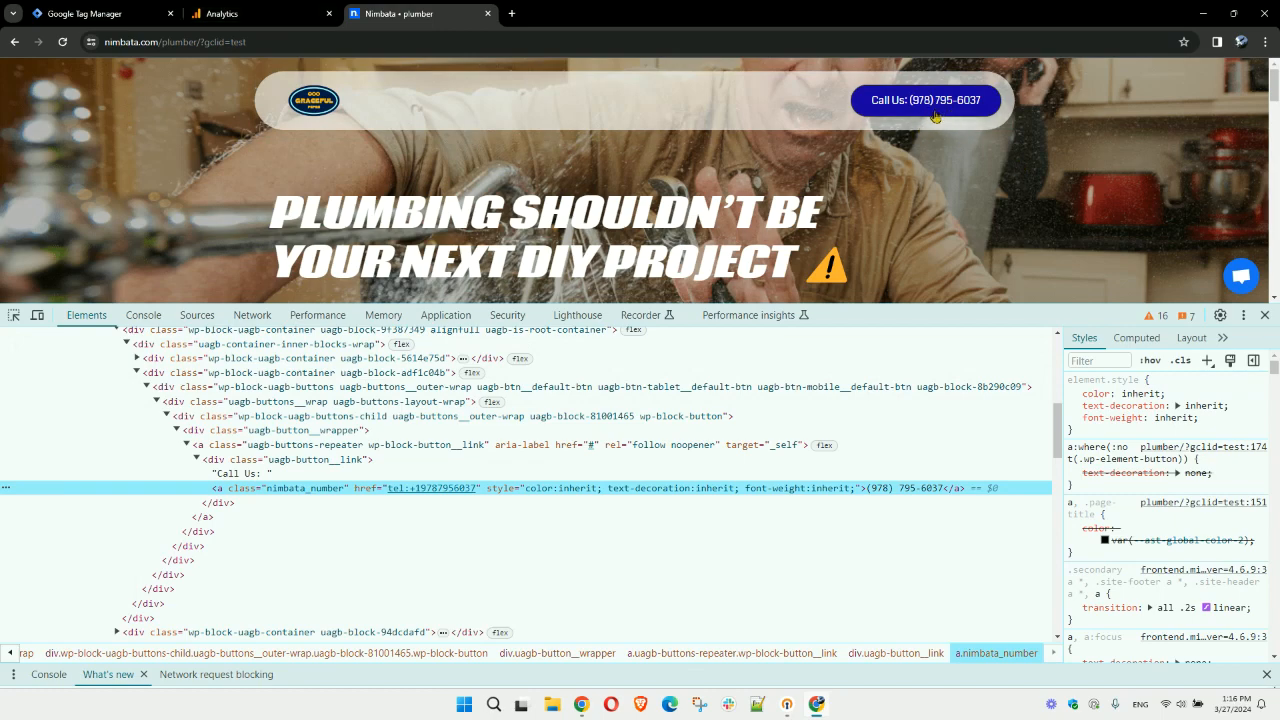
Open the ACME LTD property's Events list under Admin > Data display in Google Analytics.
{"action": "left_click", "coordinate": [263, 13]}
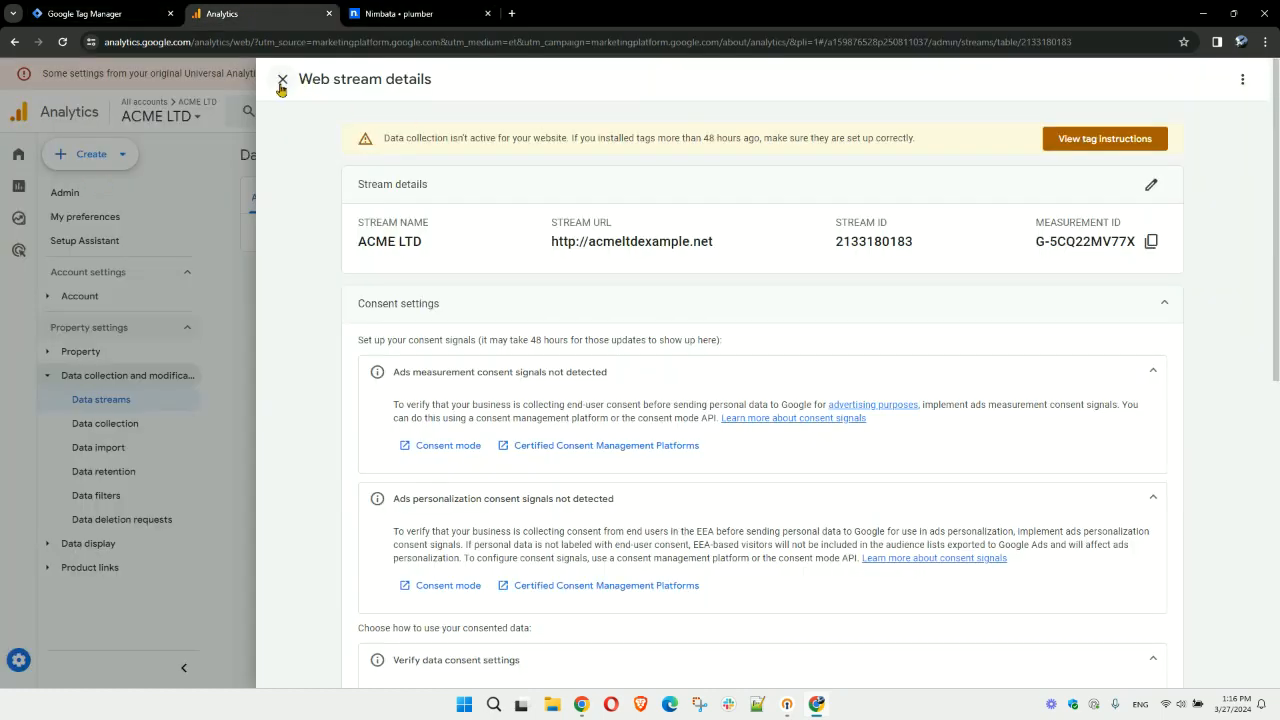
{"action": "left_click", "coordinate": [282, 79]}
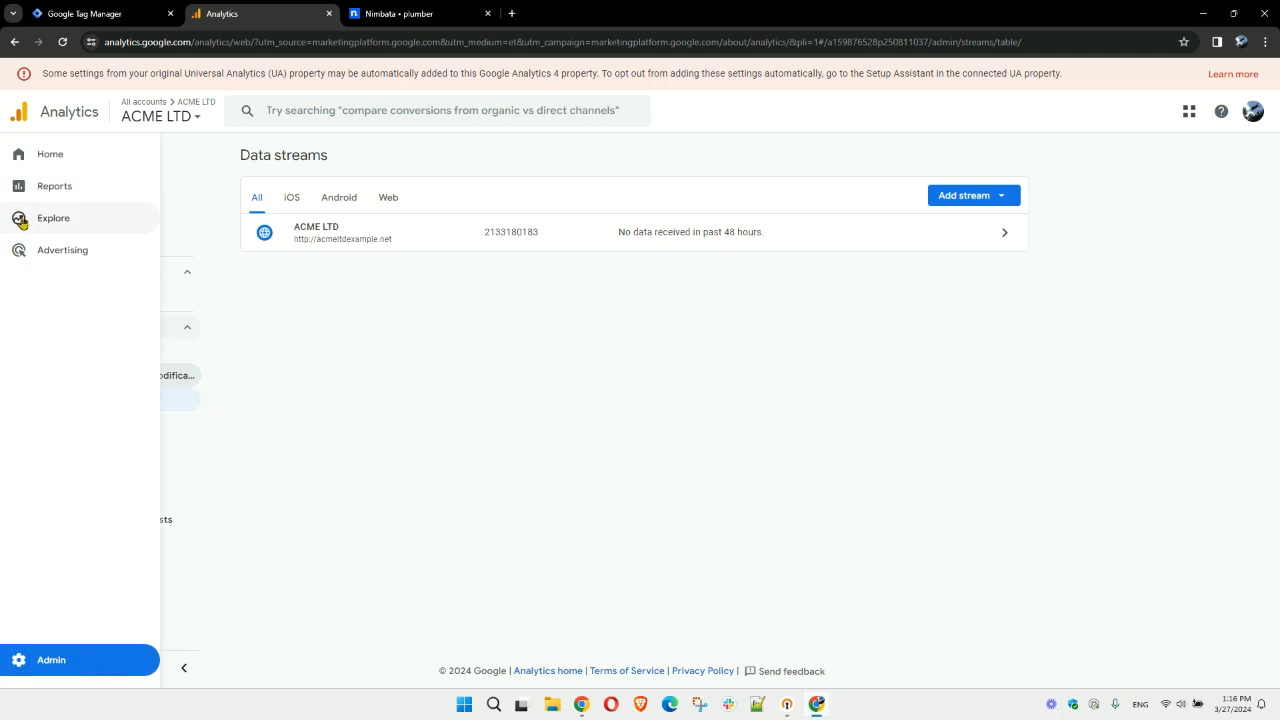
{"action": "left_click", "coordinate": [50, 660]}
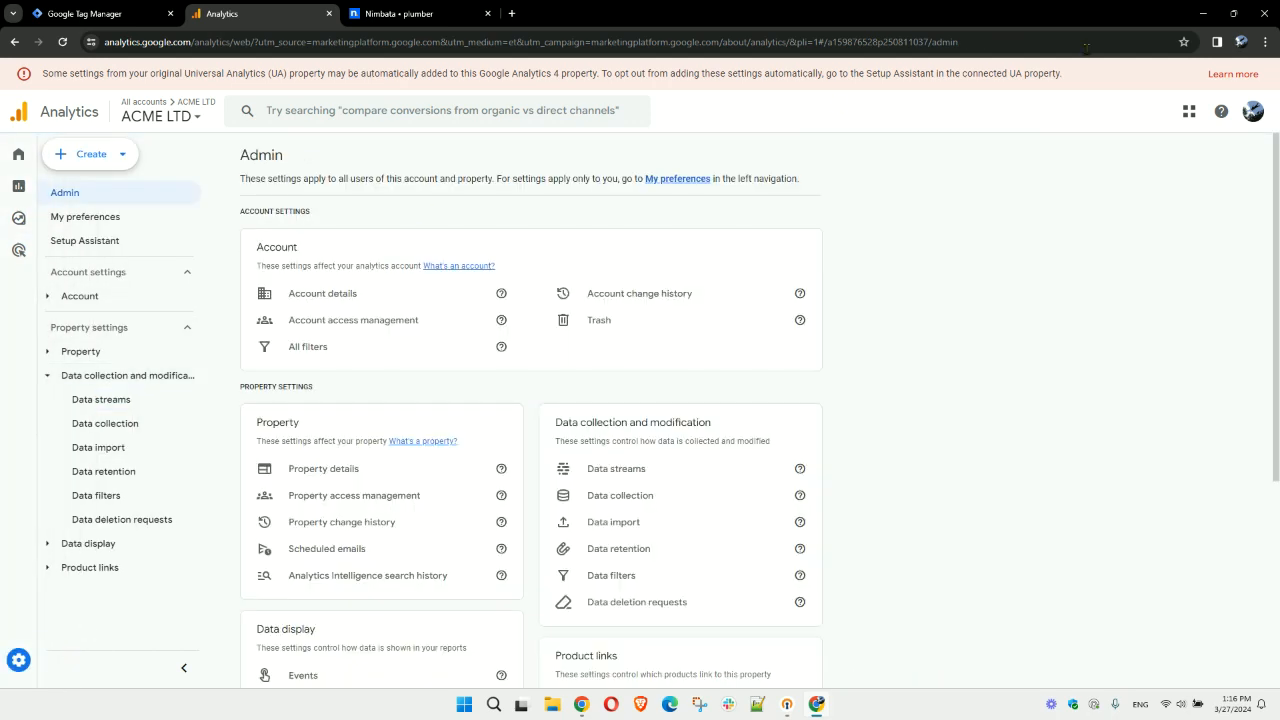
{"action": "scroll", "scroll_direction": "down", "scroll_amount": 3}
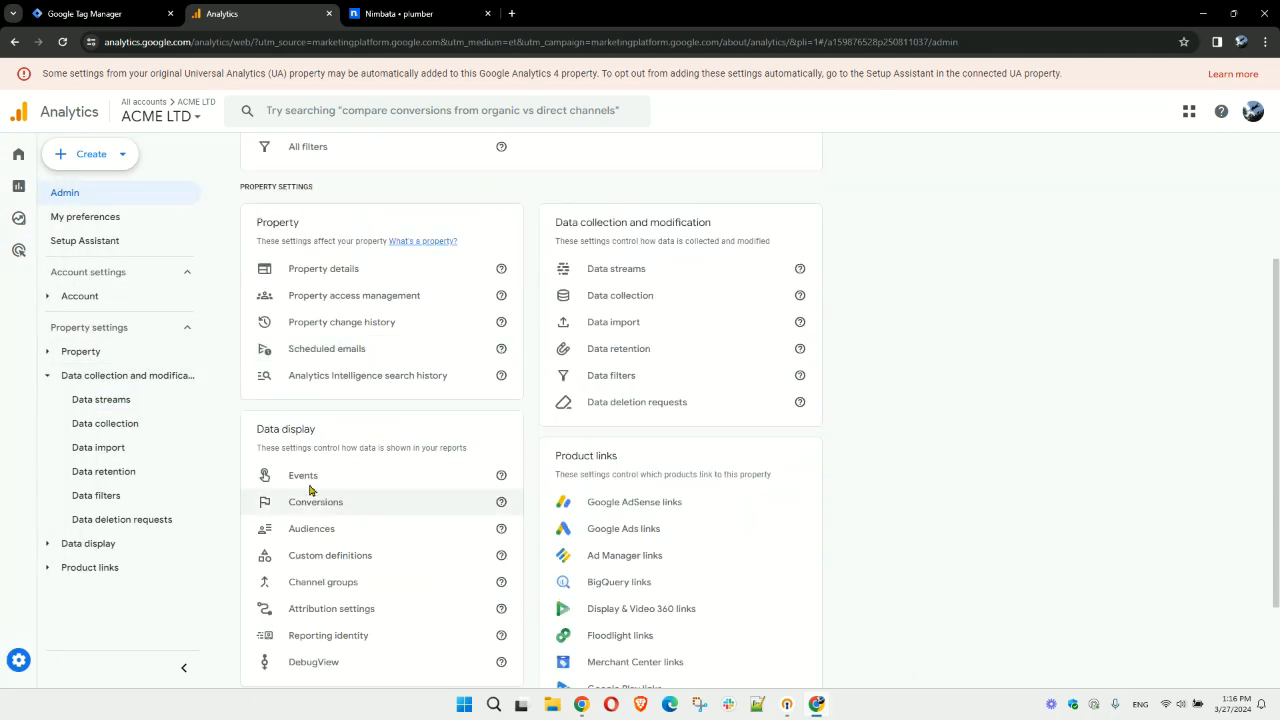
{"action": "left_click", "coordinate": [302, 475]}
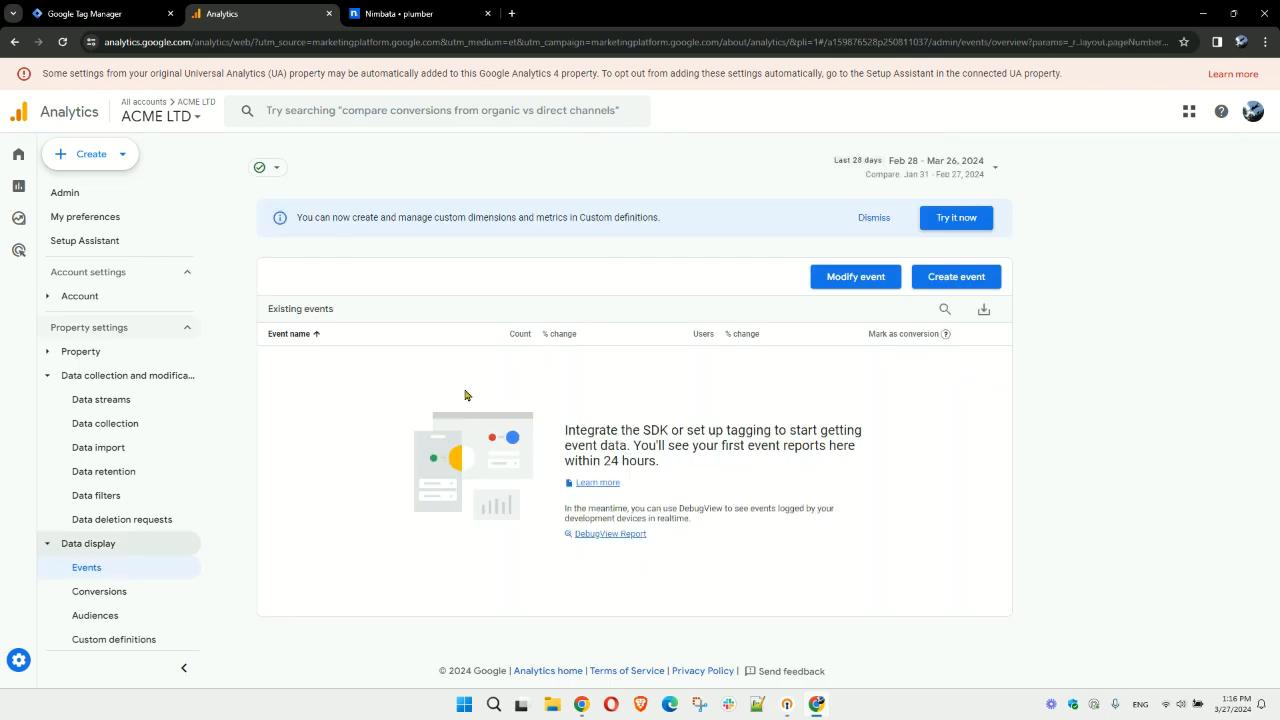
{"action": "mouse_move", "coordinate": [310, 7]}
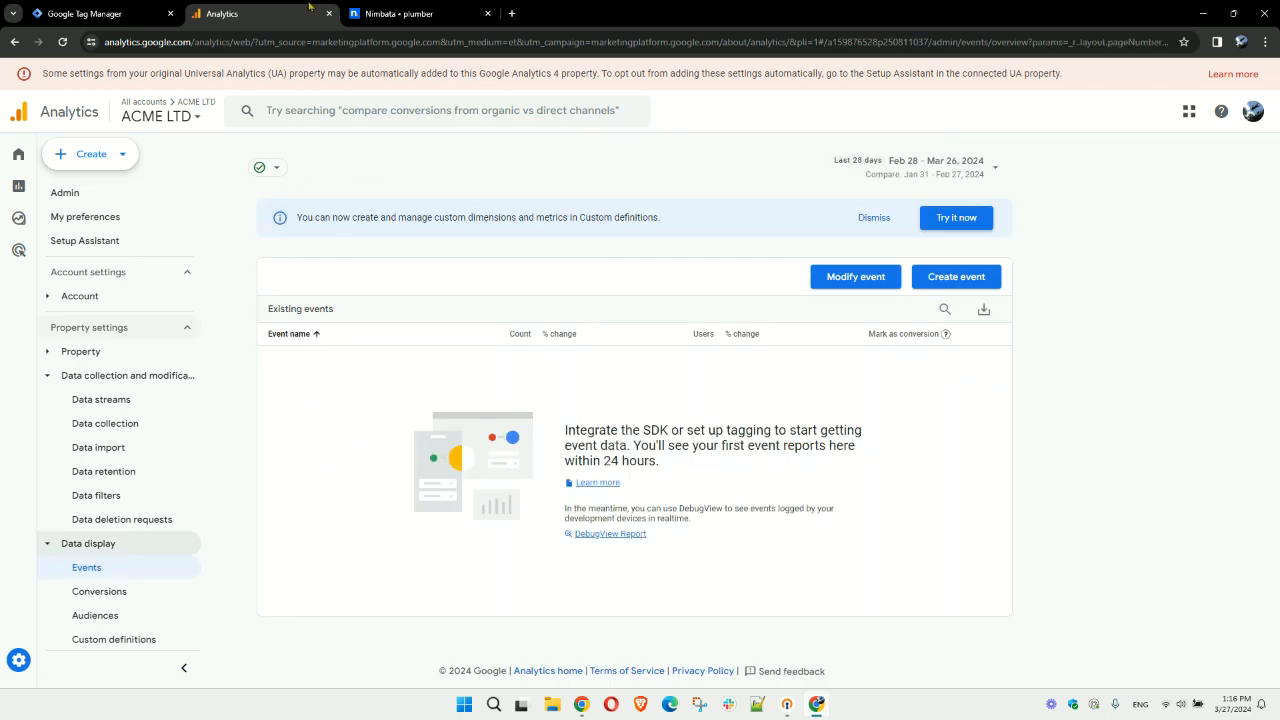
{"action": "left_click", "coordinate": [95, 13]}
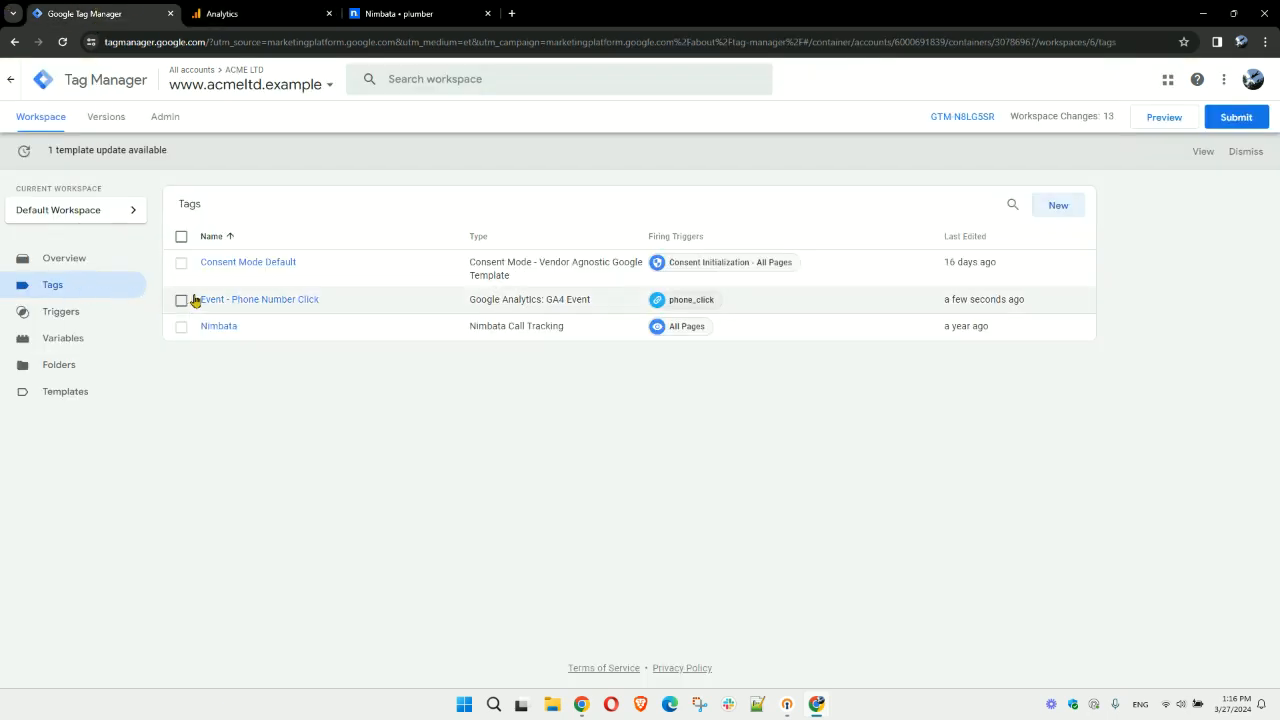
{"action": "left_click", "coordinate": [260, 13]}
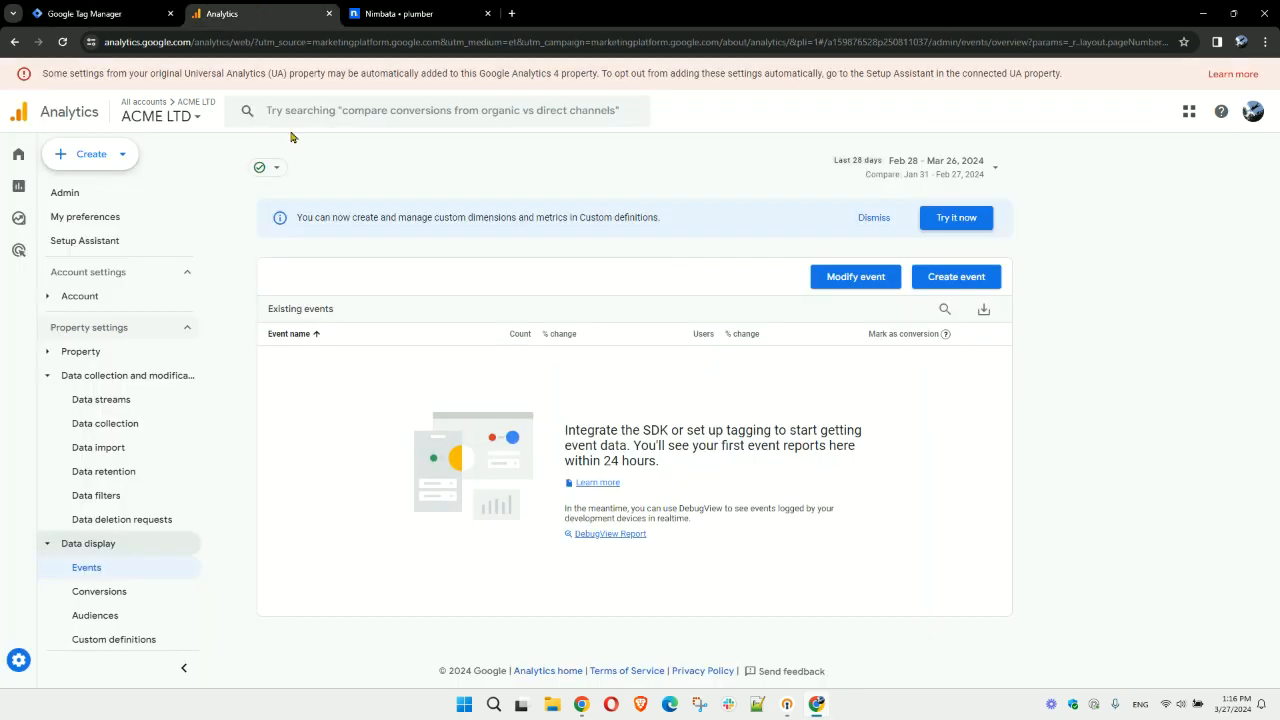
{"action": "mouse_move", "coordinate": [515, 543]}
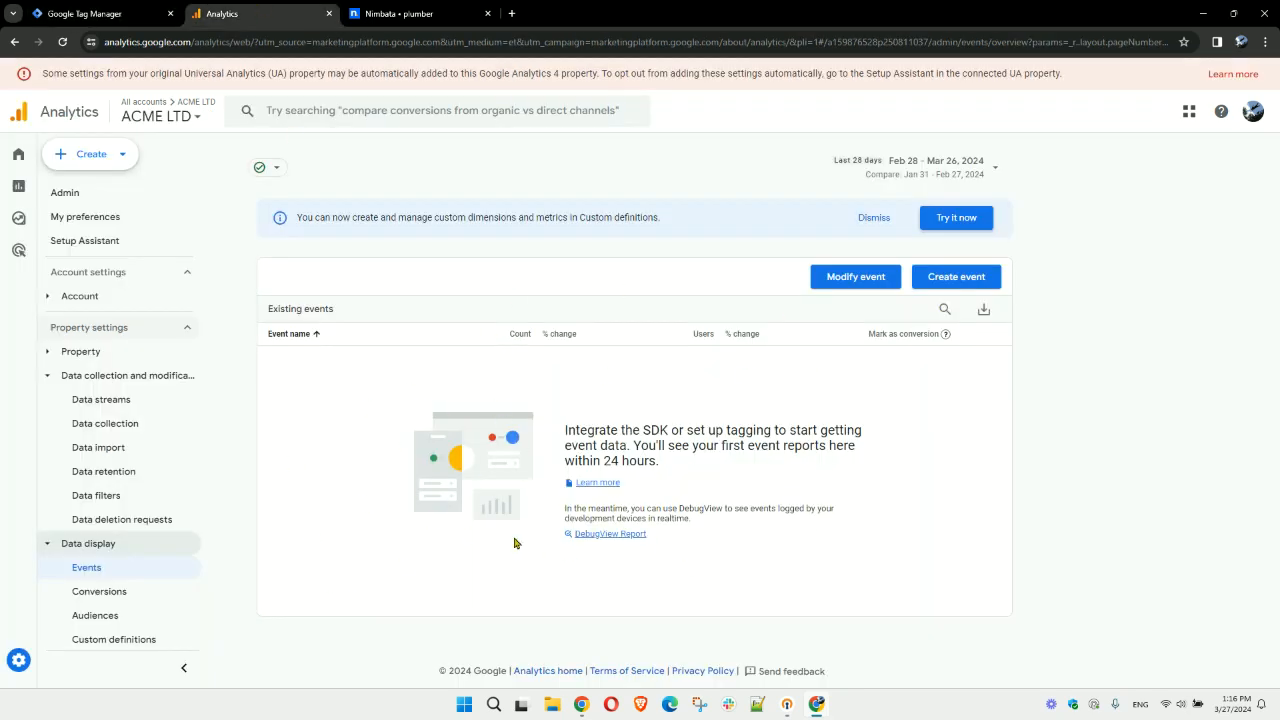